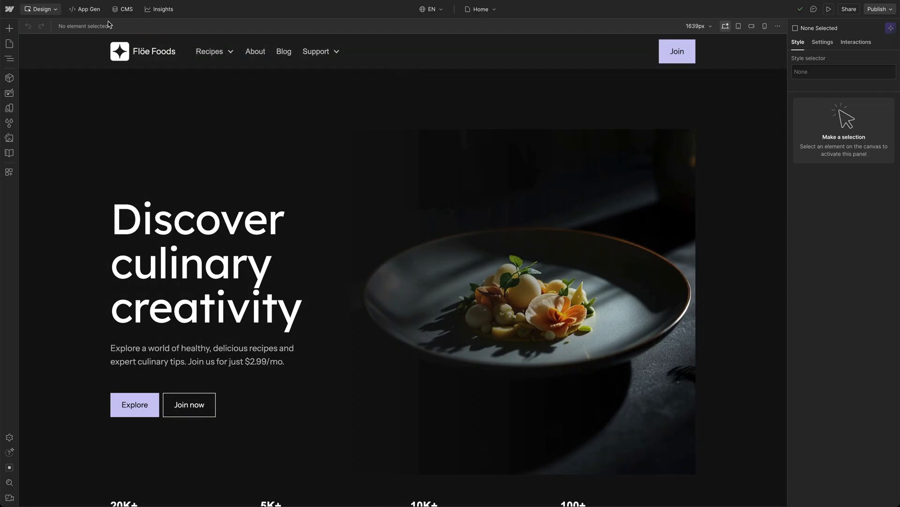
Switch to the App Gen page for the recipe site.
{"action": "left_click", "coordinate": [83, 8]}
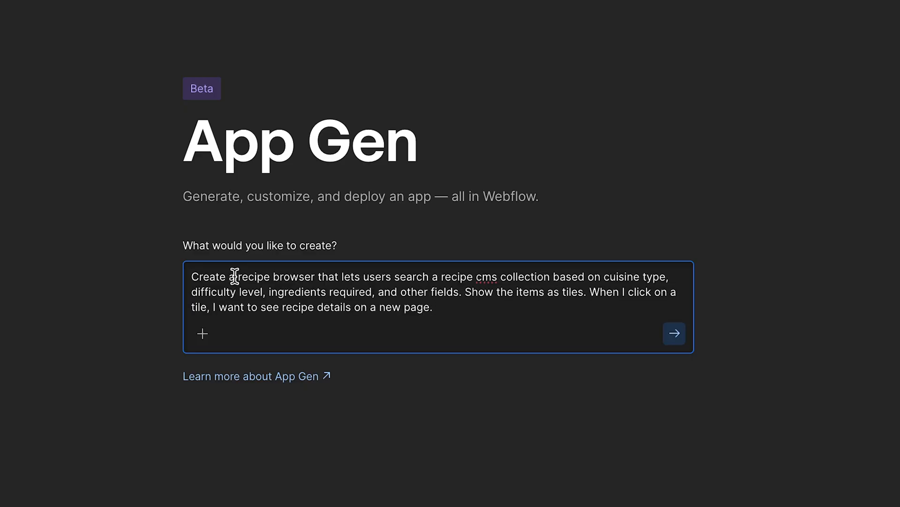
Attach the Navigation component and the Recipes collection to the recipe browser prompt.
{"action": "left_click", "coordinate": [674, 333]}
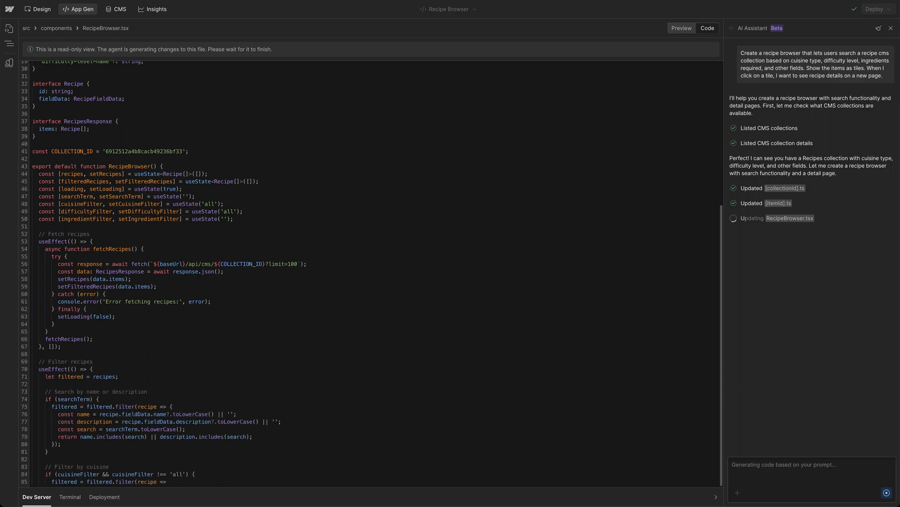
{"action": "left_click", "coordinate": [205, 235]}
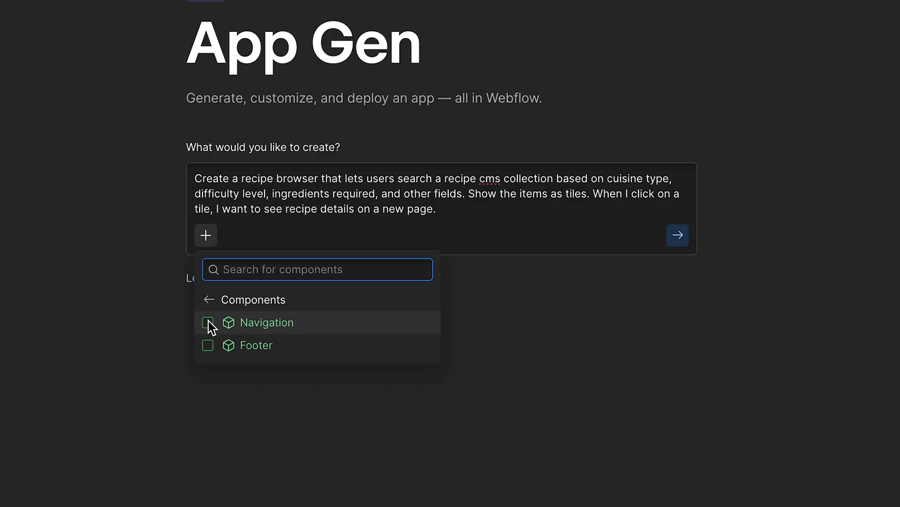
{"action": "left_click", "coordinate": [208, 322]}
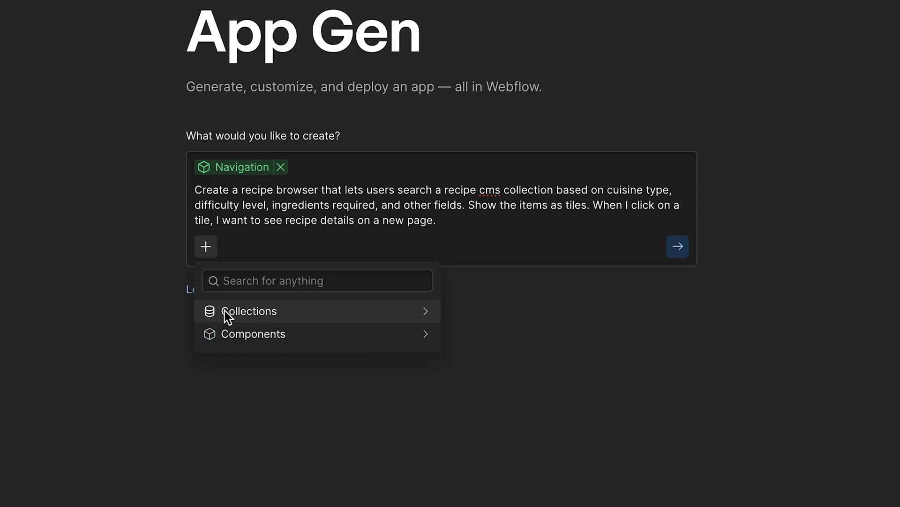
{"action": "left_click", "coordinate": [250, 310]}
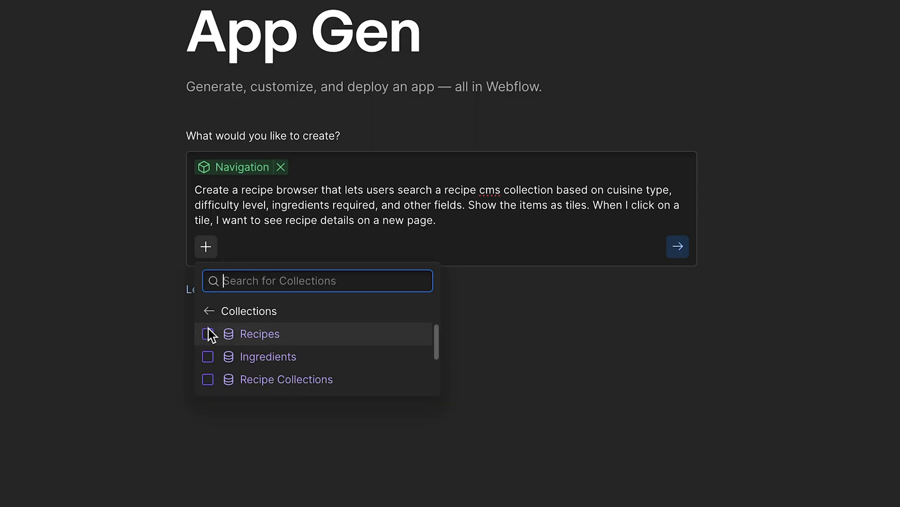
{"action": "left_click", "coordinate": [207, 334]}
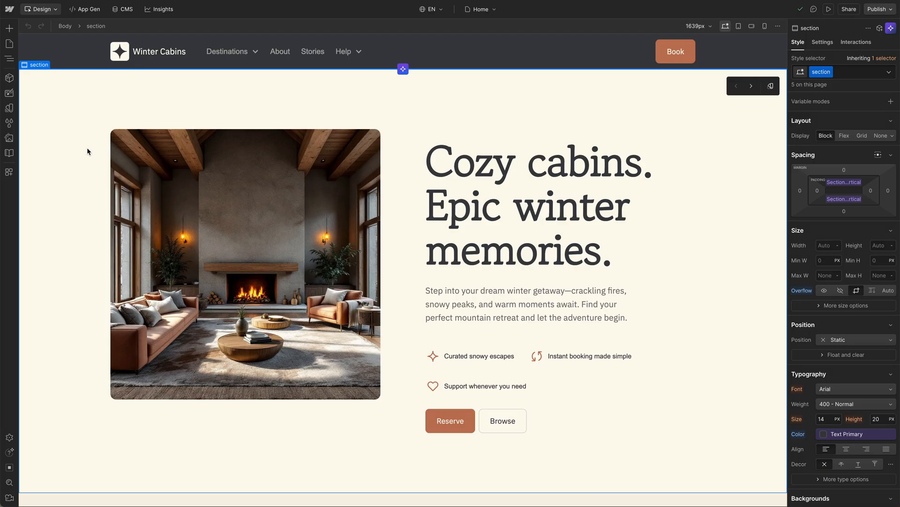
{"action": "mouse_move", "coordinate": [38, 132]}
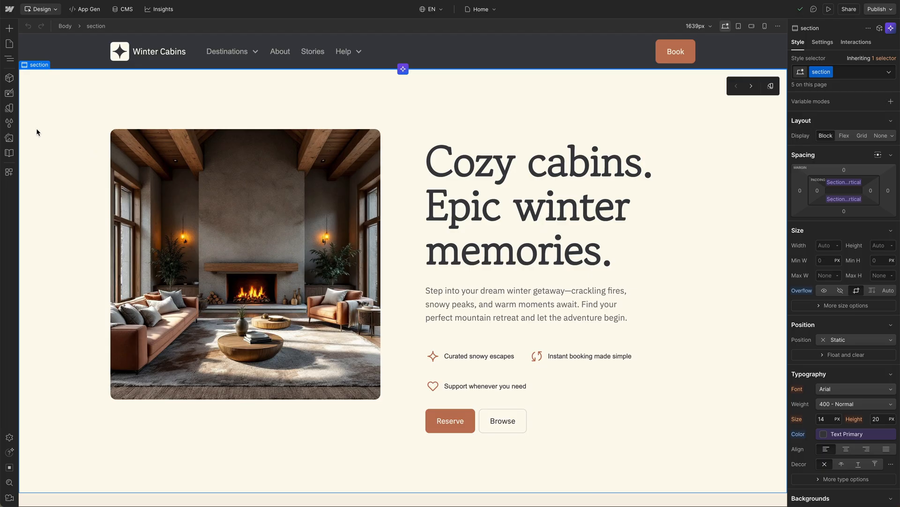
{"action": "mouse_move", "coordinate": [47, 145]}
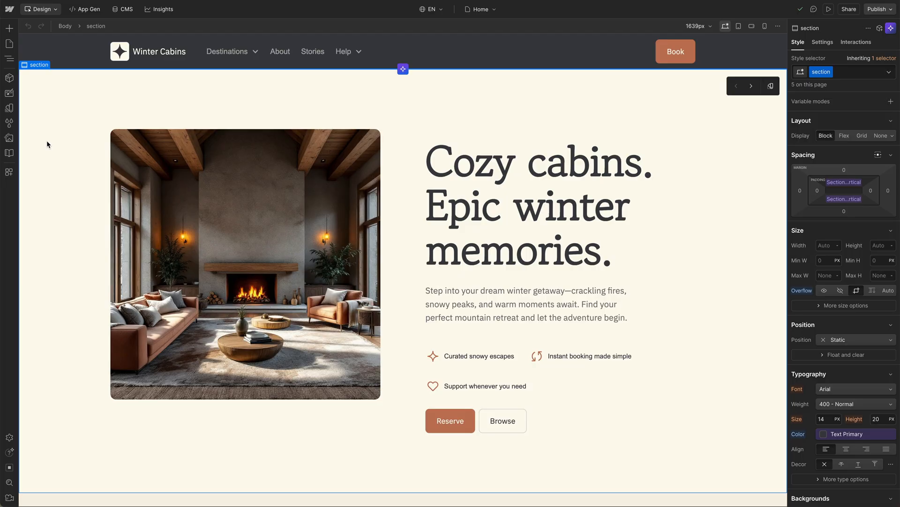
{"action": "scroll", "scroll_direction": "down", "scroll_amount": 3}
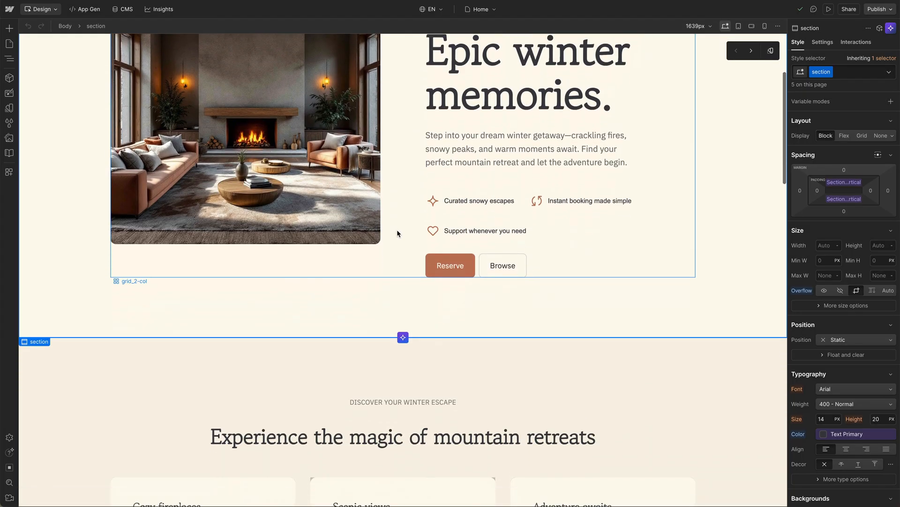
{"action": "scroll", "scroll_direction": "down", "scroll_amount": 3}
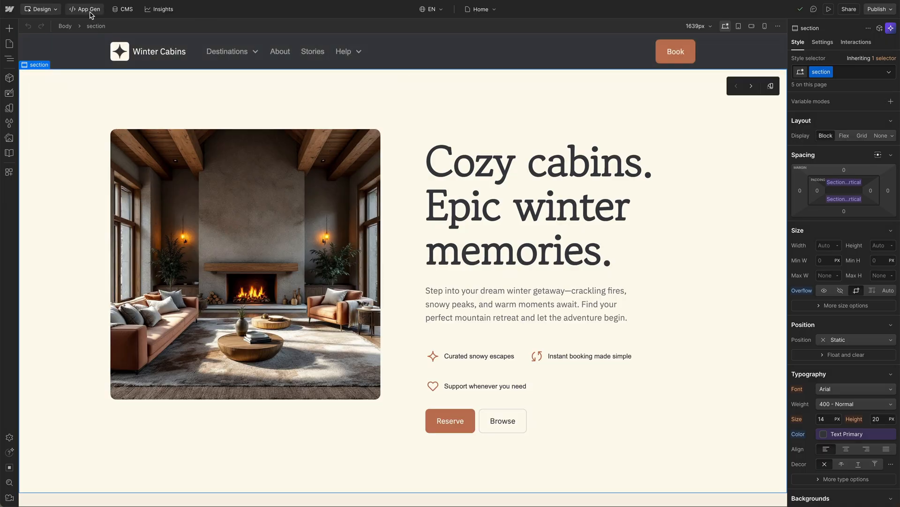
Switch to the App Gen page for the Winter Cabins site.
{"action": "left_click", "coordinate": [84, 9]}
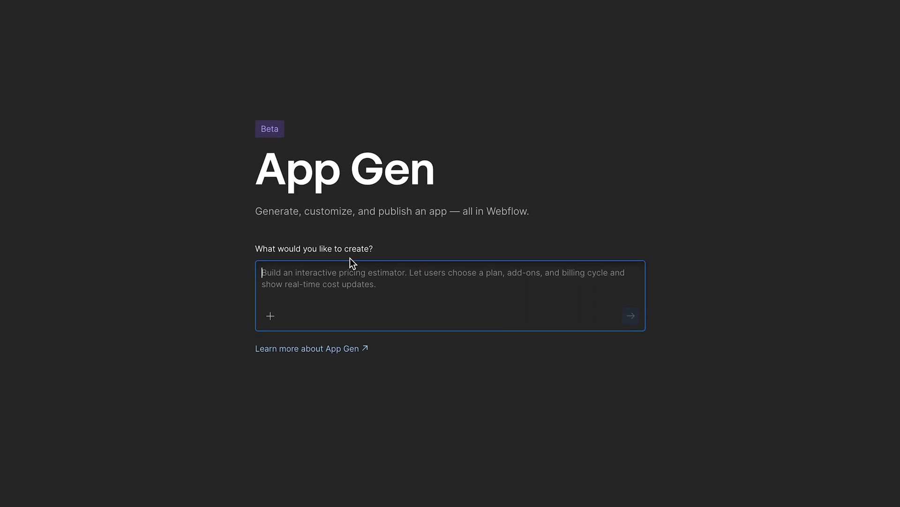
{"action": "mouse_move", "coordinate": [352, 282]}
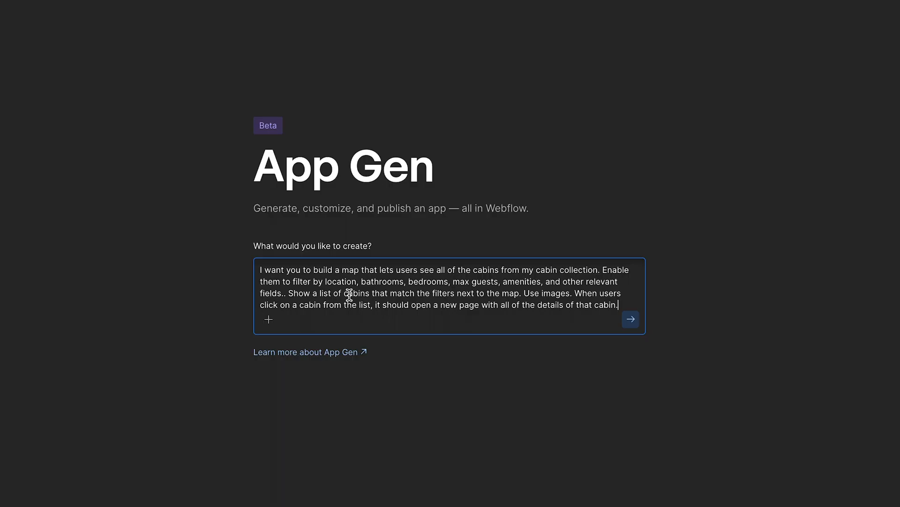
{"action": "mouse_move", "coordinate": [340, 330]}
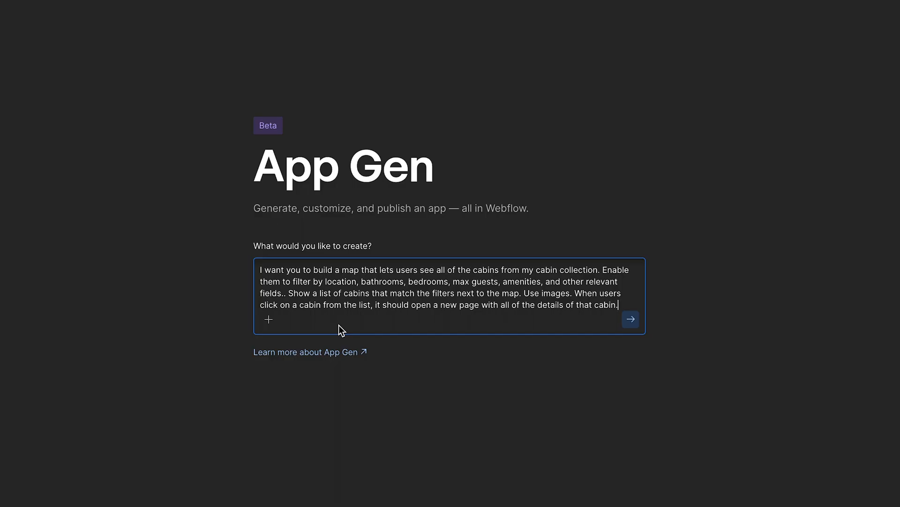
Attach the Cabins collection and the Navigation component to the cabin map prompt.
{"action": "left_click", "coordinate": [268, 319]}
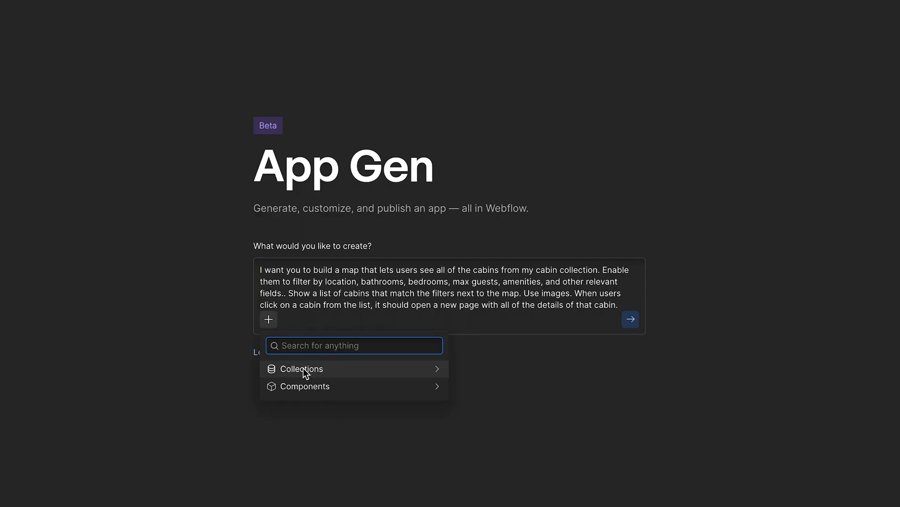
{"action": "left_click", "coordinate": [298, 368]}
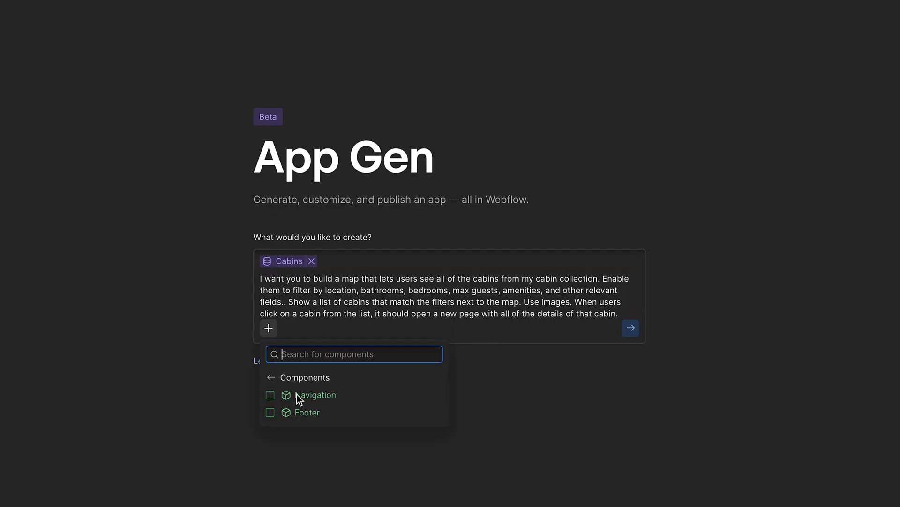
{"action": "left_click", "coordinate": [271, 395]}
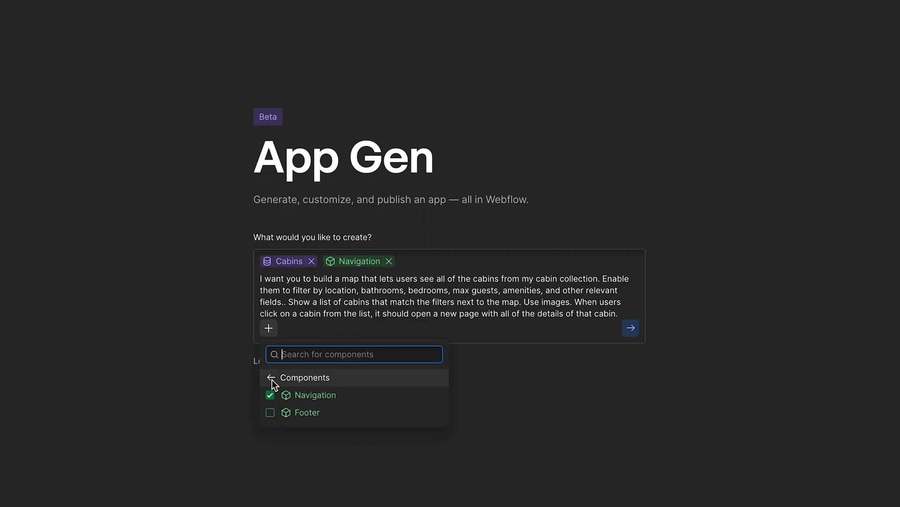
{"action": "left_click", "coordinate": [270, 377]}
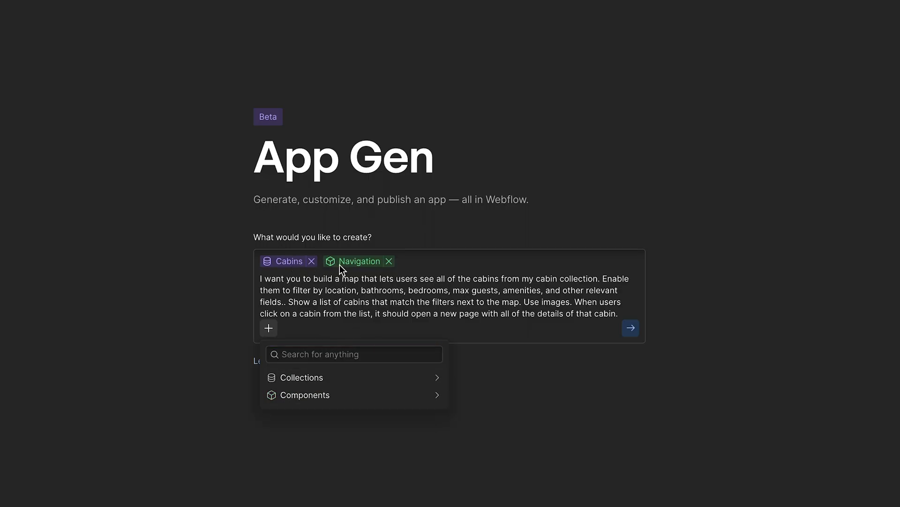
{"action": "left_click", "coordinate": [520, 389]}
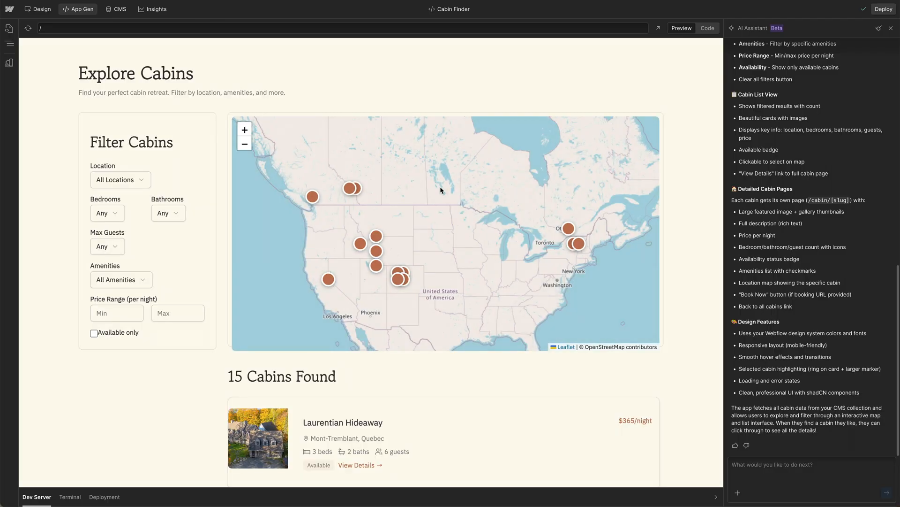
{"action": "mouse_move", "coordinate": [119, 141]}
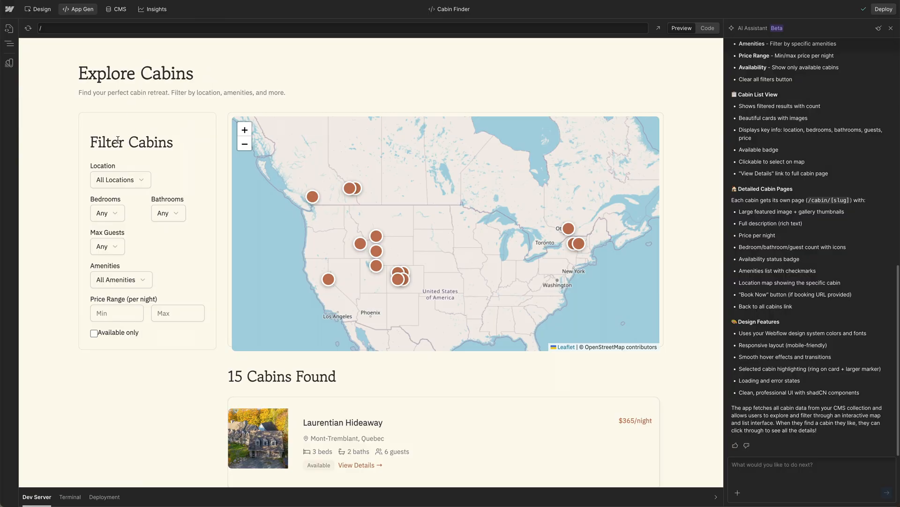
{"action": "mouse_move", "coordinate": [269, 189]}
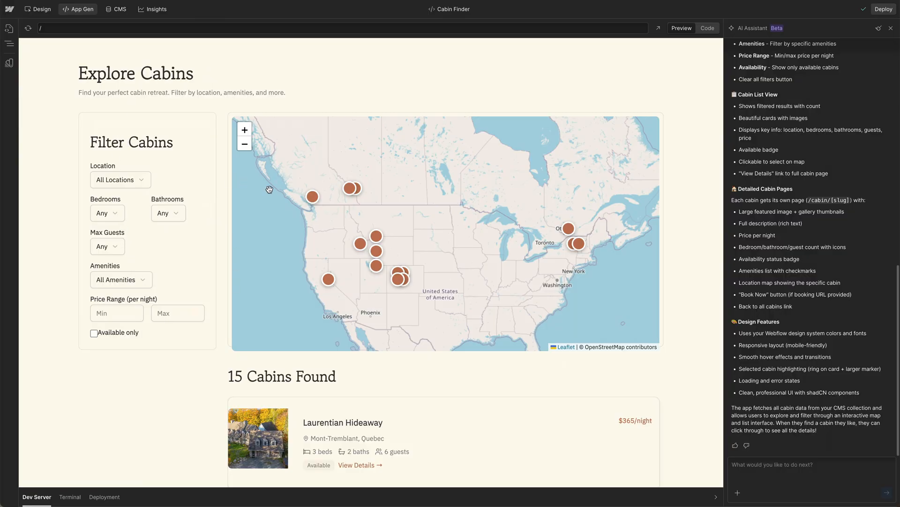
{"action": "left_click", "coordinate": [244, 129]}
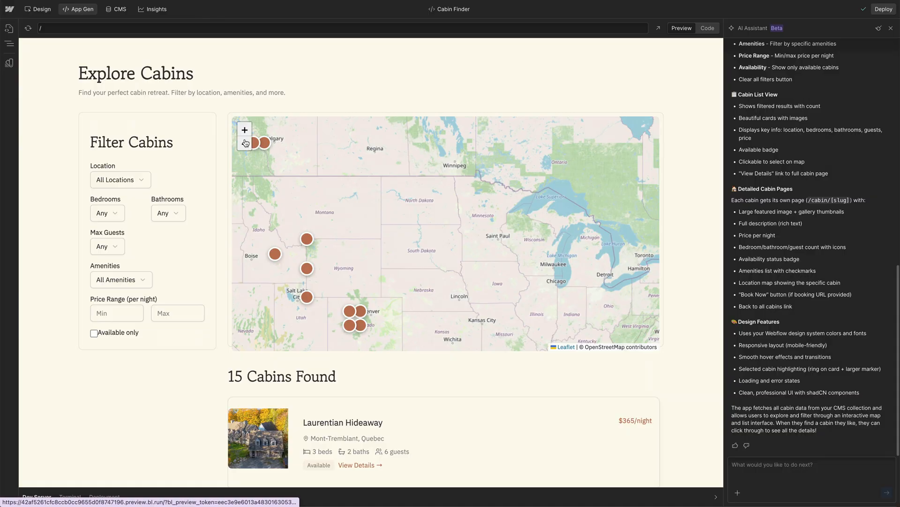
{"action": "left_click", "coordinate": [245, 144]}
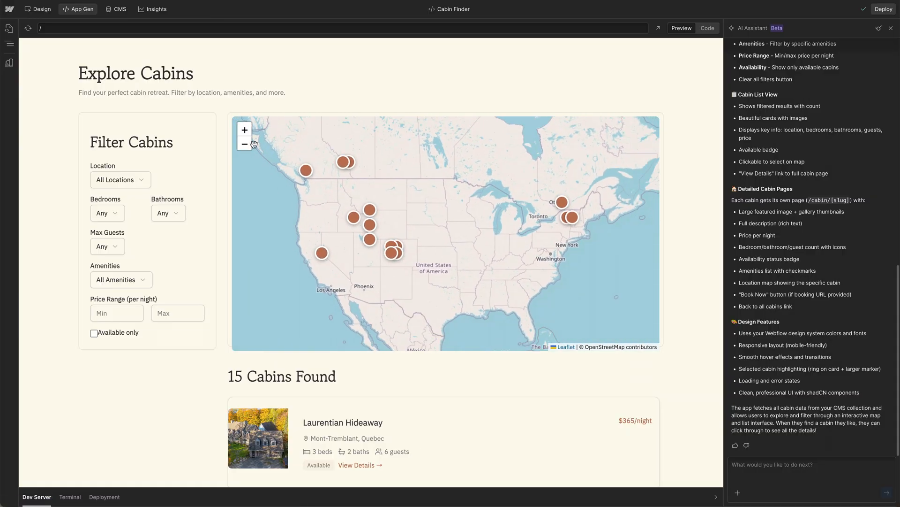
{"action": "left_click", "coordinate": [244, 129]}
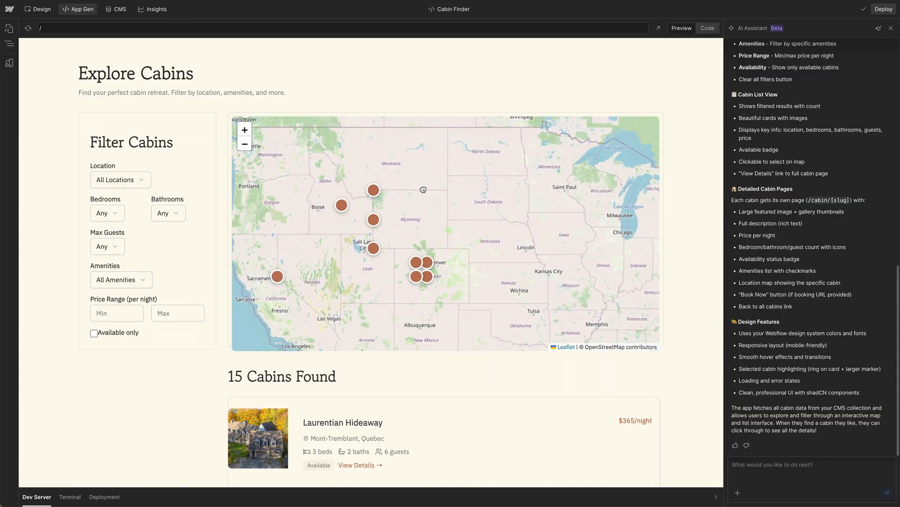
{"action": "scroll", "scroll_direction": "down", "scroll_amount": 3}
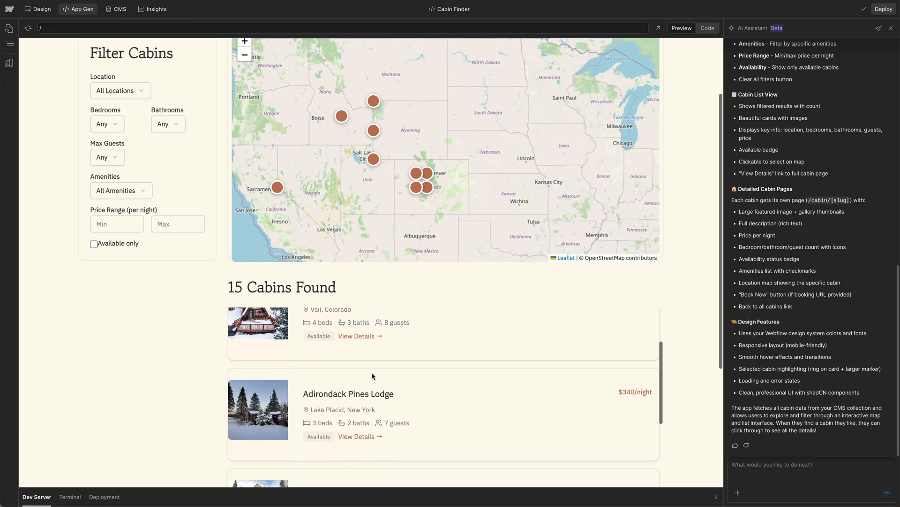
{"action": "scroll", "scroll_direction": "down", "scroll_amount": 3}
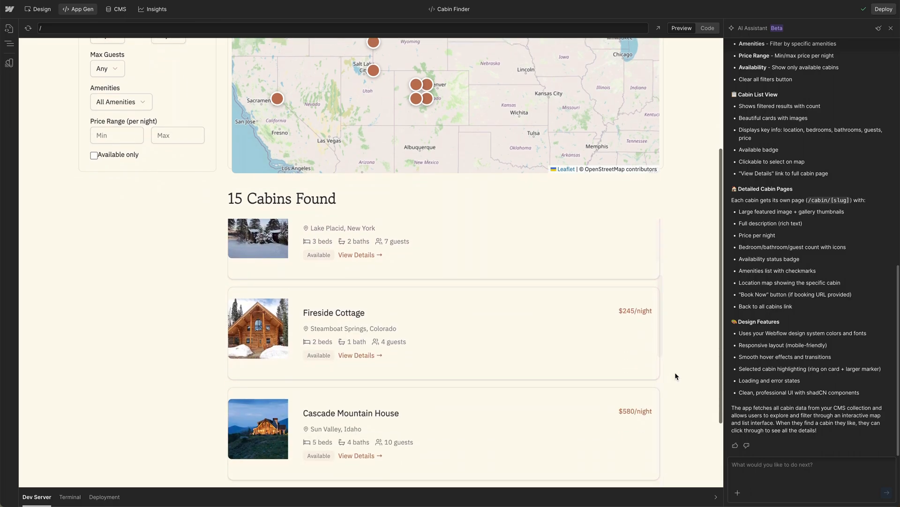
{"action": "scroll", "scroll_direction": "down", "scroll_amount": 3}
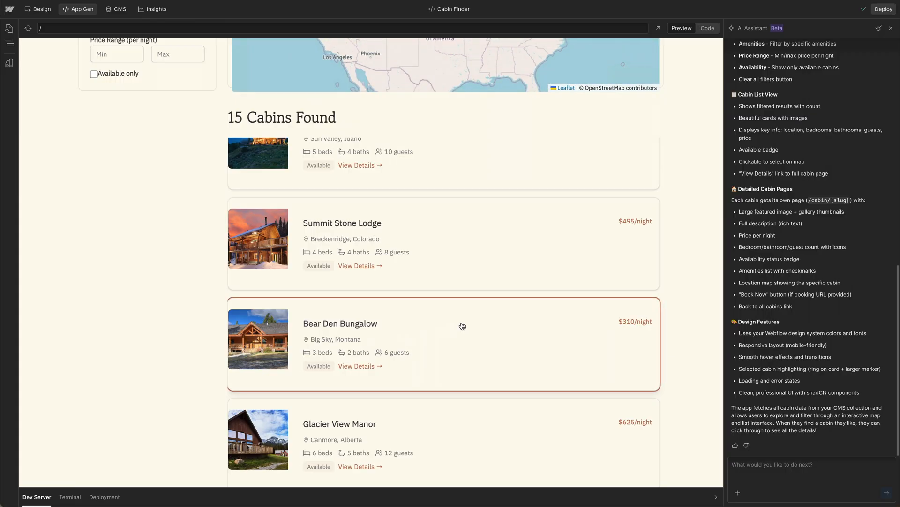
{"action": "scroll", "scroll_direction": "up", "scroll_amount": 3}
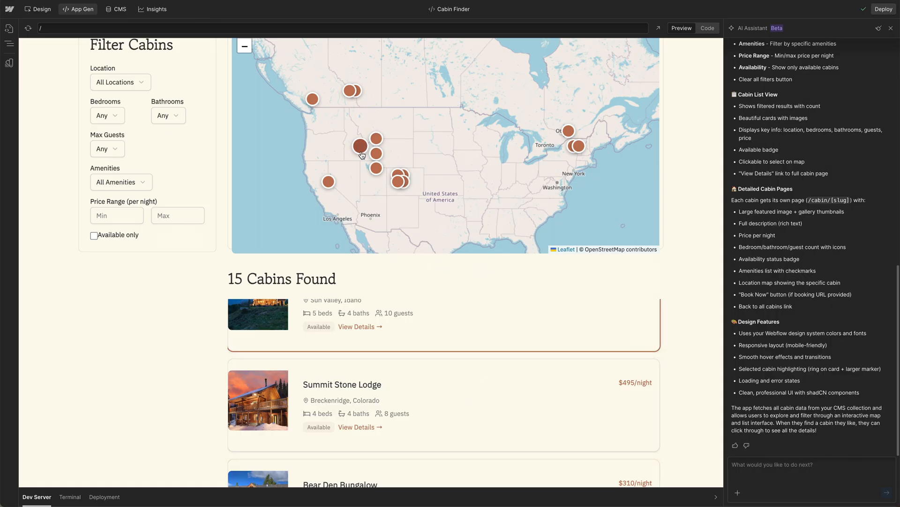
{"action": "left_click", "coordinate": [360, 146]}
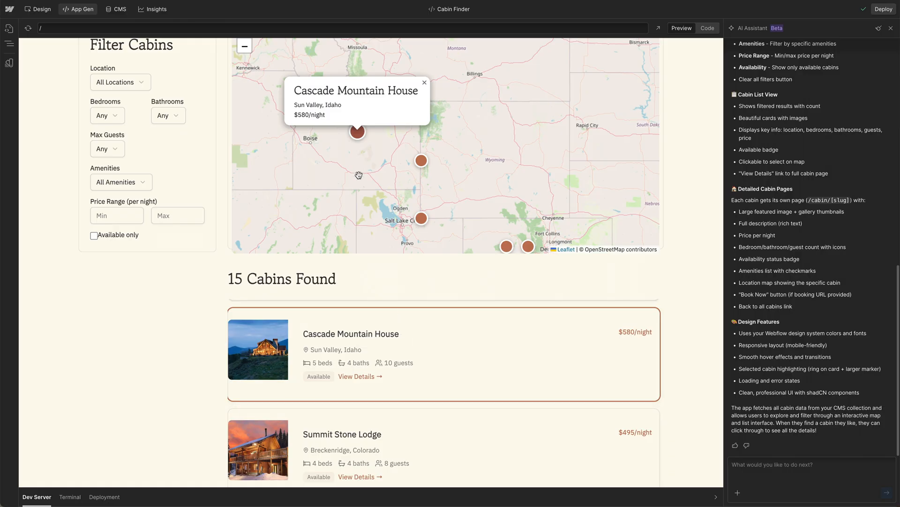
{"action": "mouse_move", "coordinate": [436, 236]}
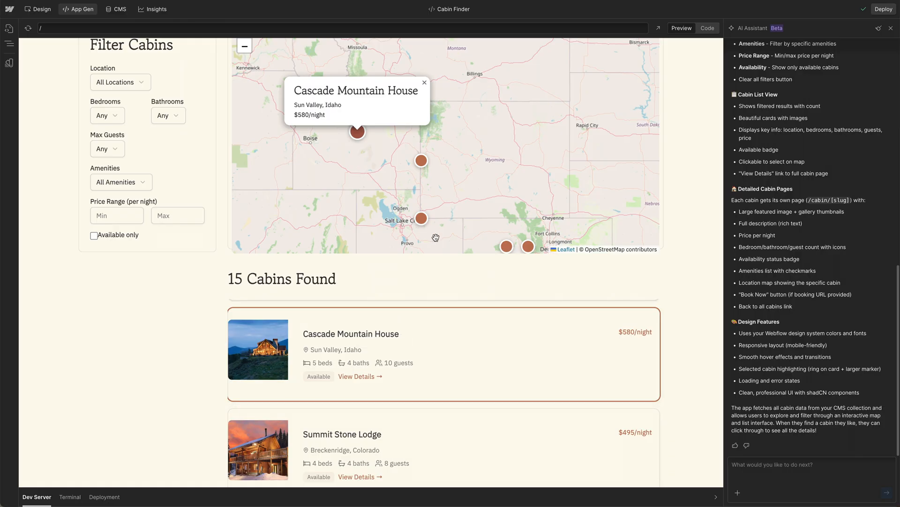
{"action": "scroll", "scroll_direction": "up", "scroll_amount": 3}
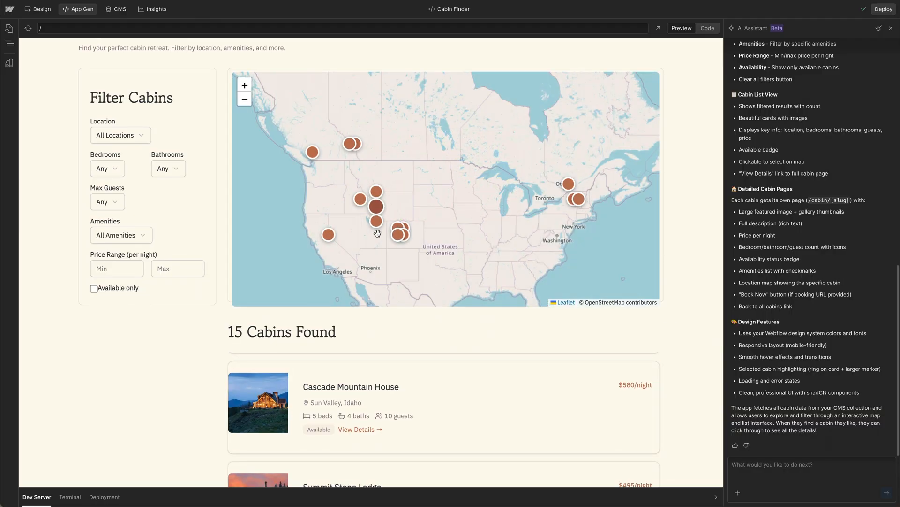
{"action": "scroll", "scroll_direction": "down", "scroll_amount": 3}
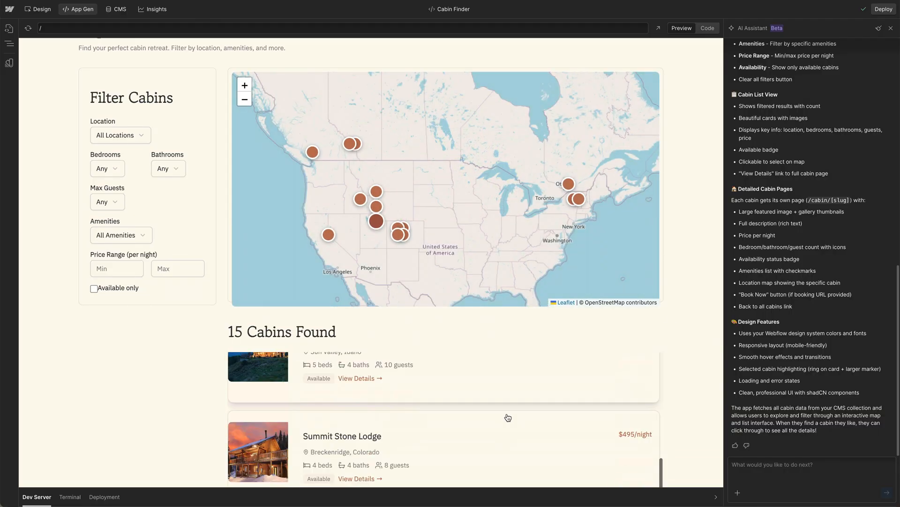
{"action": "scroll", "scroll_direction": "down", "scroll_amount": 3}
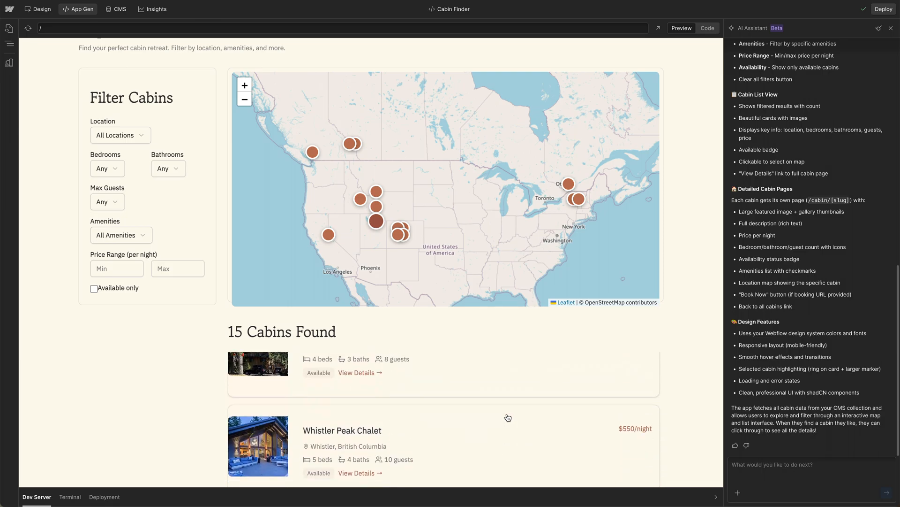
{"action": "scroll", "scroll_direction": "down", "scroll_amount": 3}
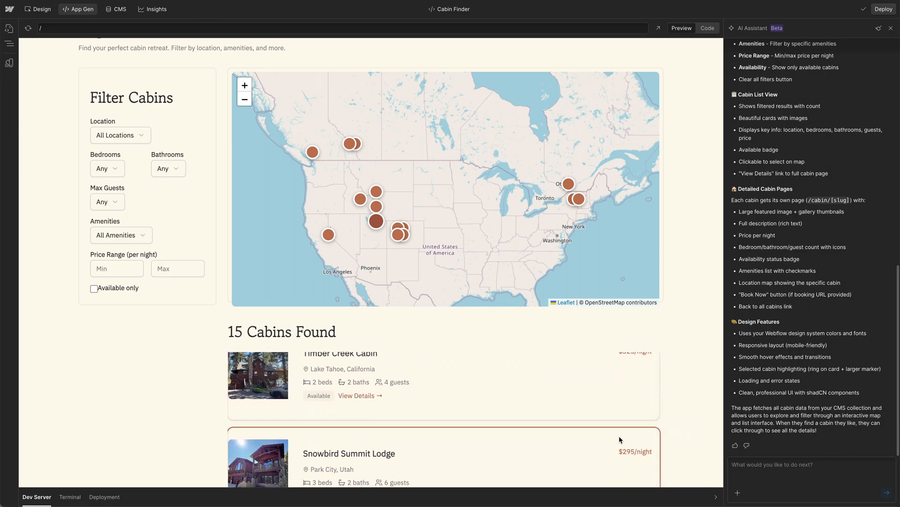
{"action": "scroll", "scroll_direction": "down", "scroll_amount": 3}
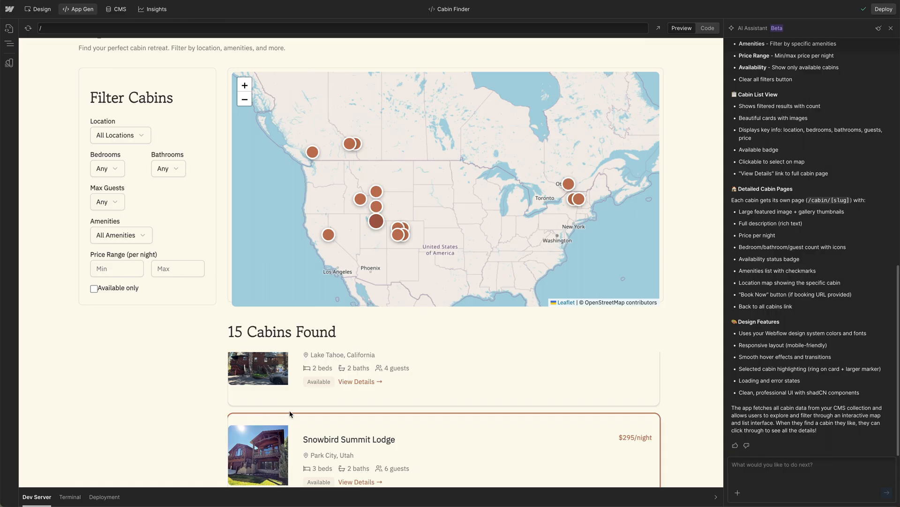
{"action": "mouse_move", "coordinate": [252, 416]}
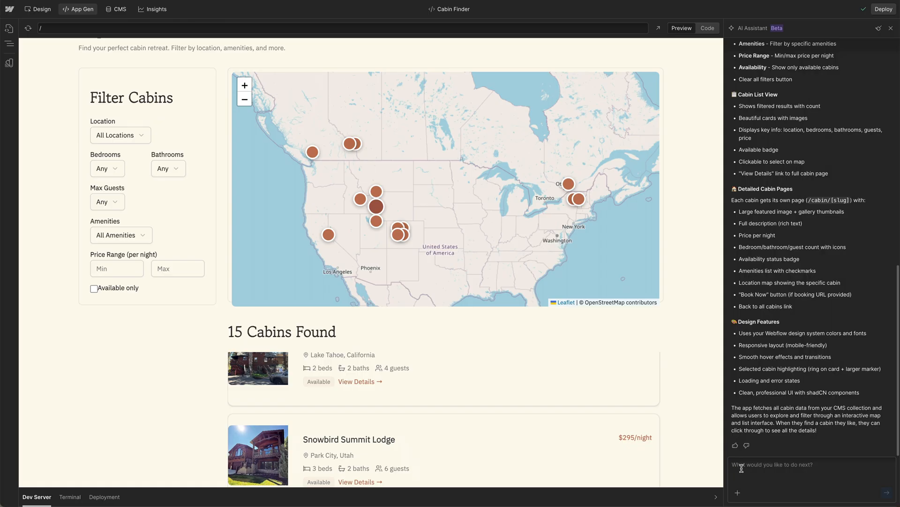
Ask the assistant: 'when I click a dot on the map, be sure to scroll the active listing into view'.
{"action": "type", "text": "when"}
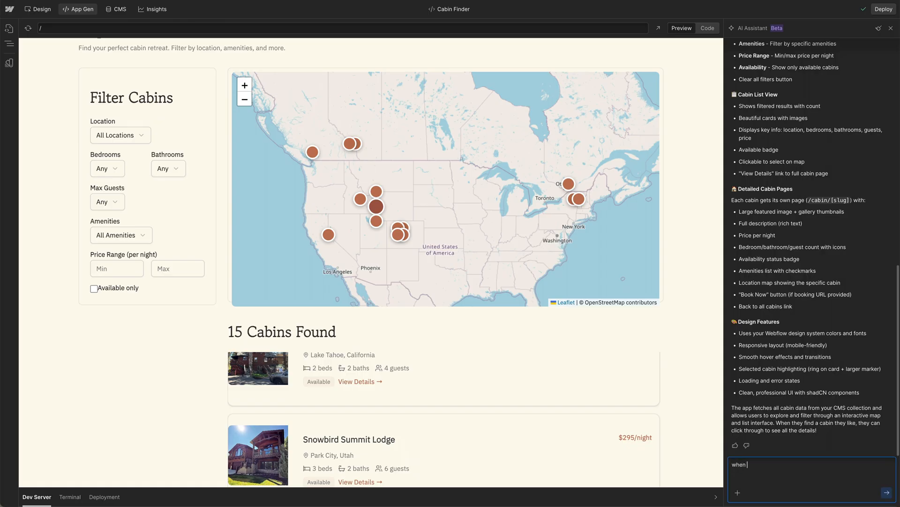
{"action": "type", "text": "I click a"}
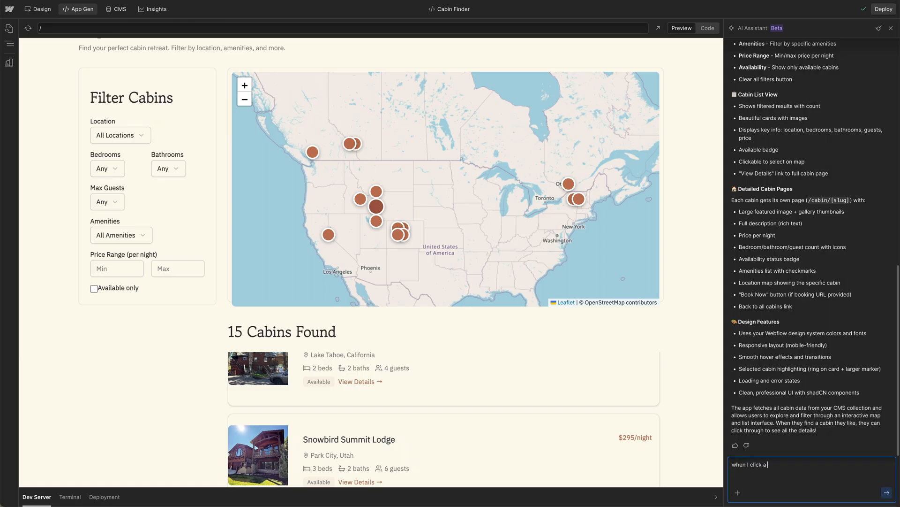
{"action": "type", "text": "dot on"}
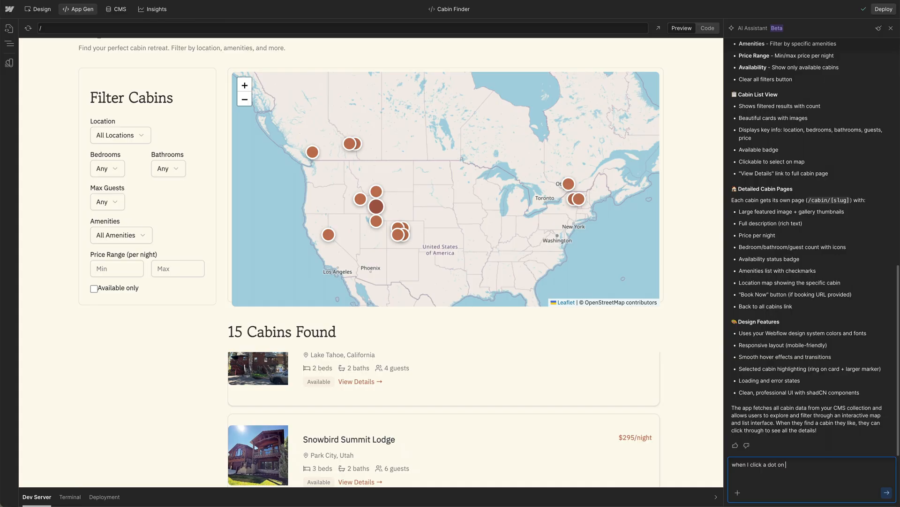
{"action": "type", "text": "the map, be sure to"}
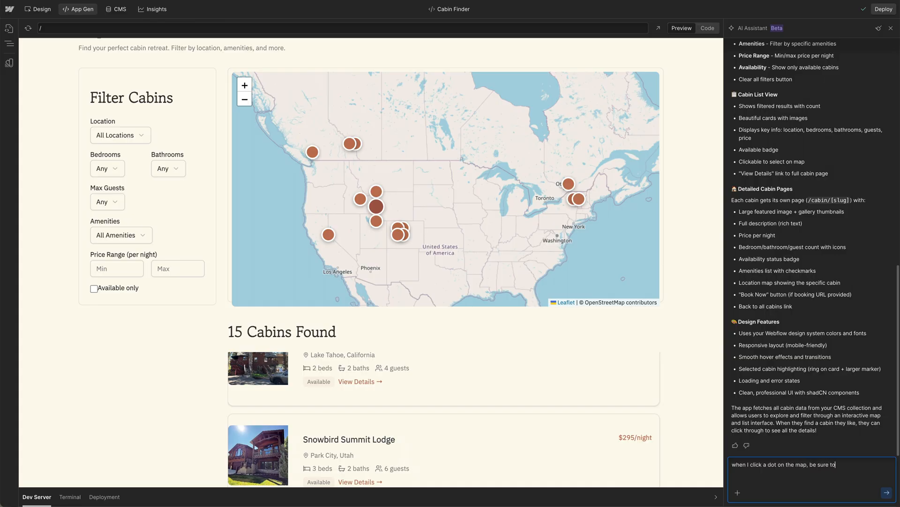
{"action": "type", "text": "scroll the active ("}
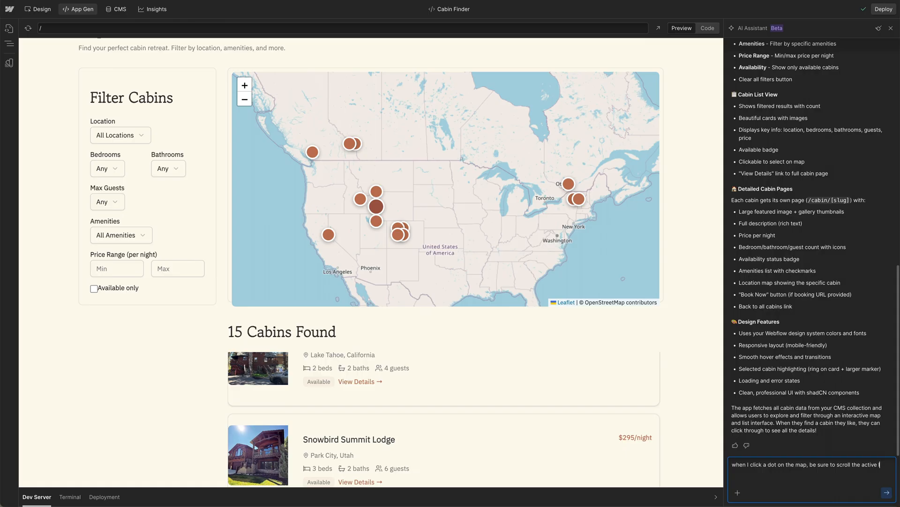
{"action": "type", "text": "listing into"}
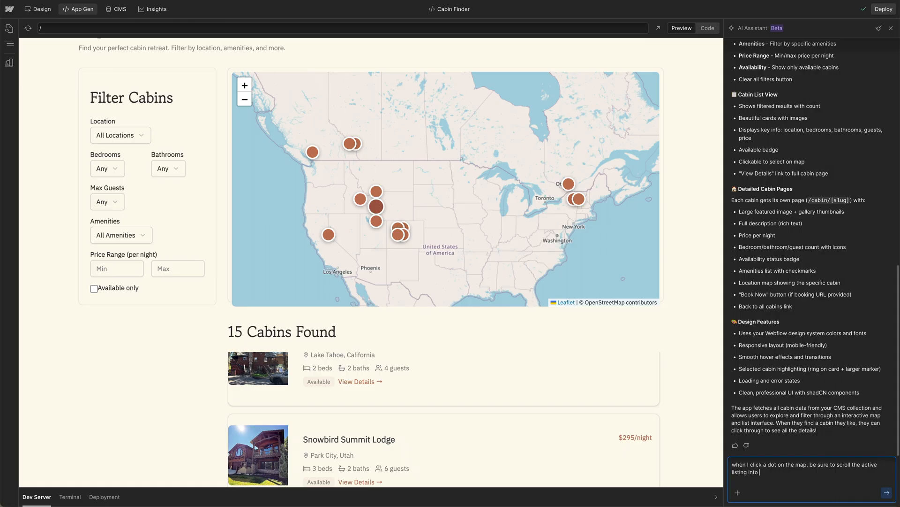
{"action": "key", "text": "Return"}
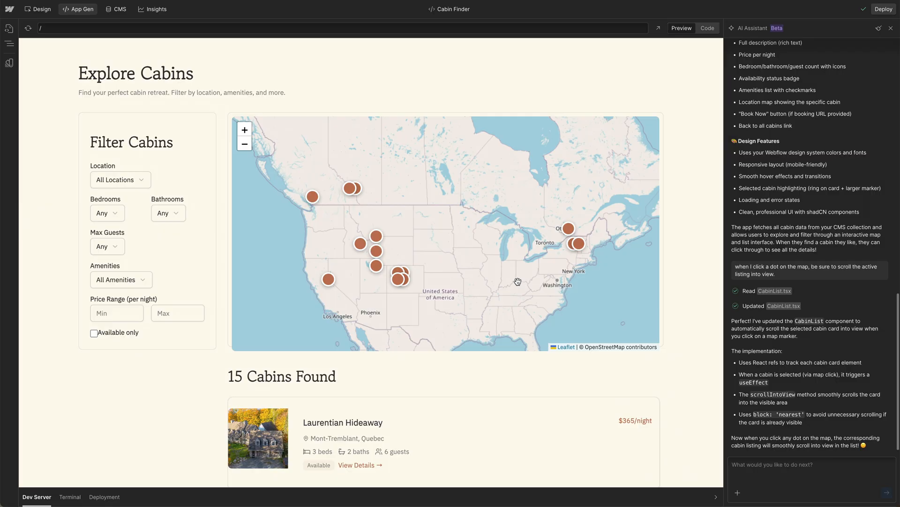
Test the map-marker scroll behaviour in Preview and show the app's source file tree.
{"action": "scroll", "scroll_direction": "down", "scroll_amount": 3}
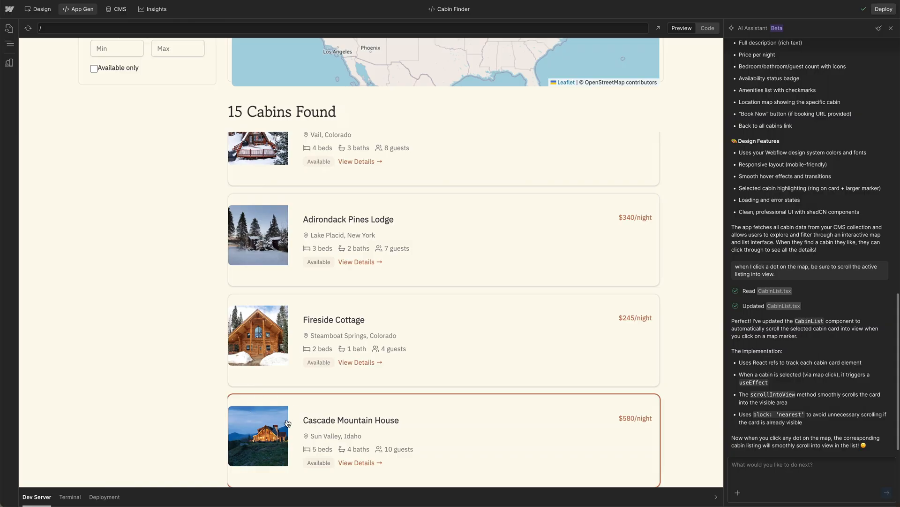
{"action": "scroll", "scroll_direction": "up", "scroll_amount": 3}
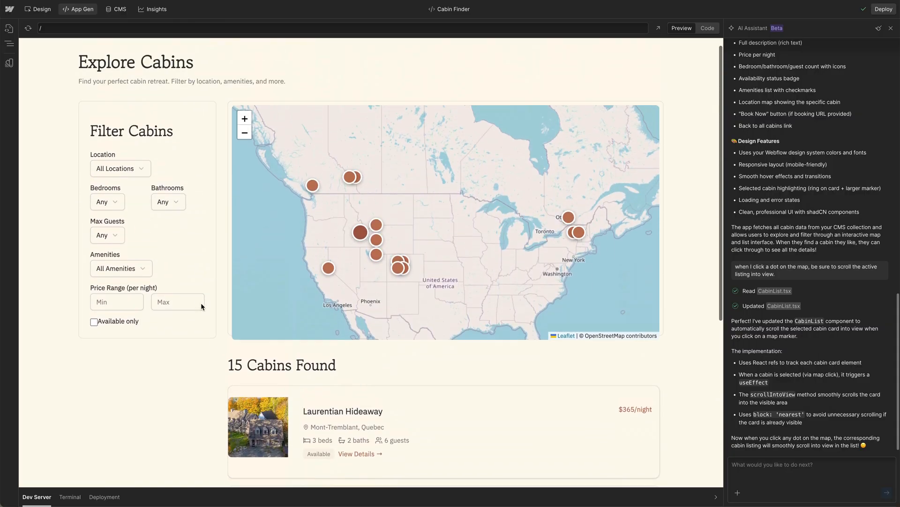
{"action": "left_click", "coordinate": [10, 43]}
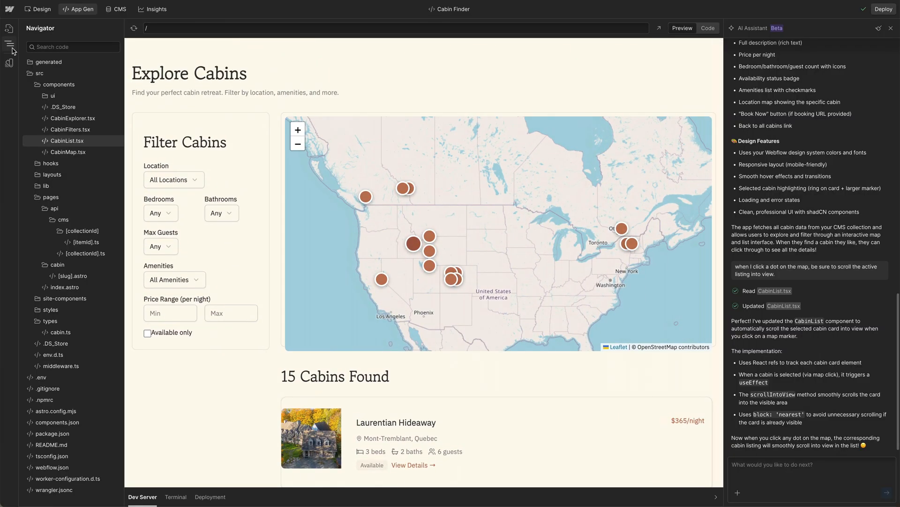
{"action": "mouse_move", "coordinate": [293, 337]}
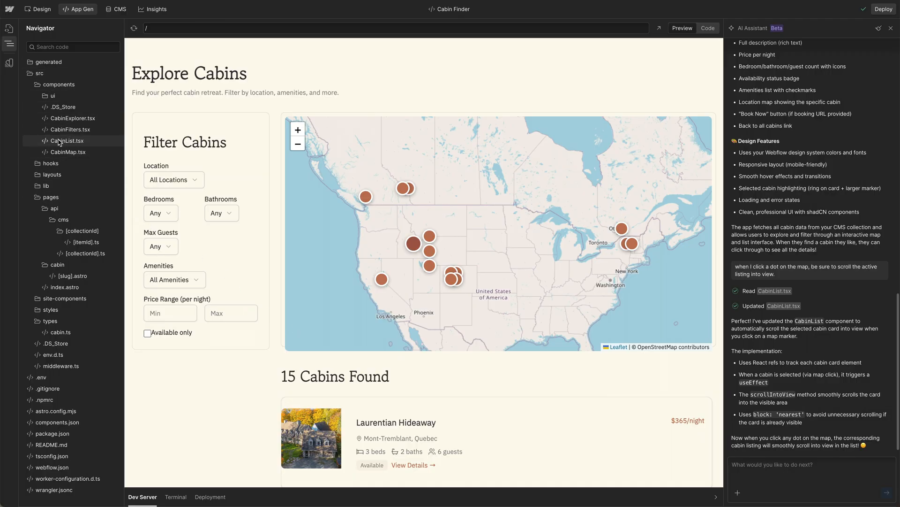
{"action": "mouse_move", "coordinate": [648, 44]}
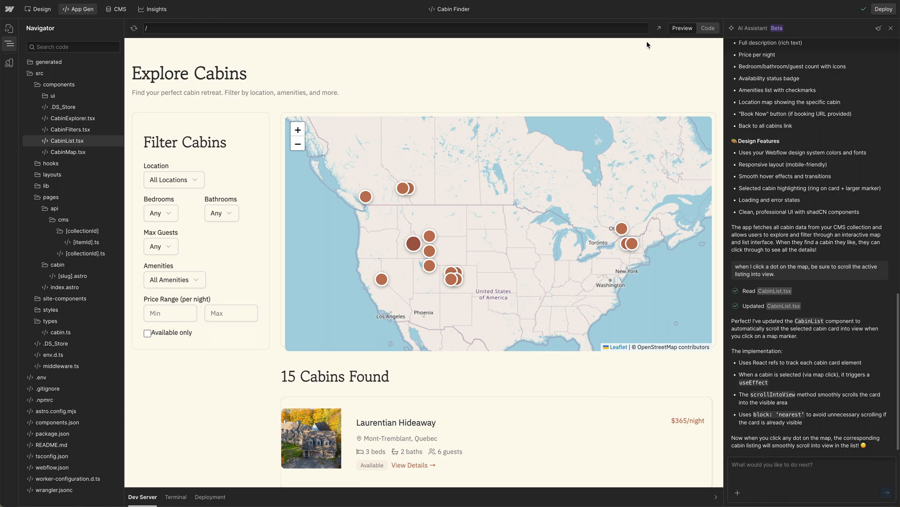
Review the CabinList.tsx code showing the new scroll-into-view effect.
{"action": "left_click", "coordinate": [707, 27]}
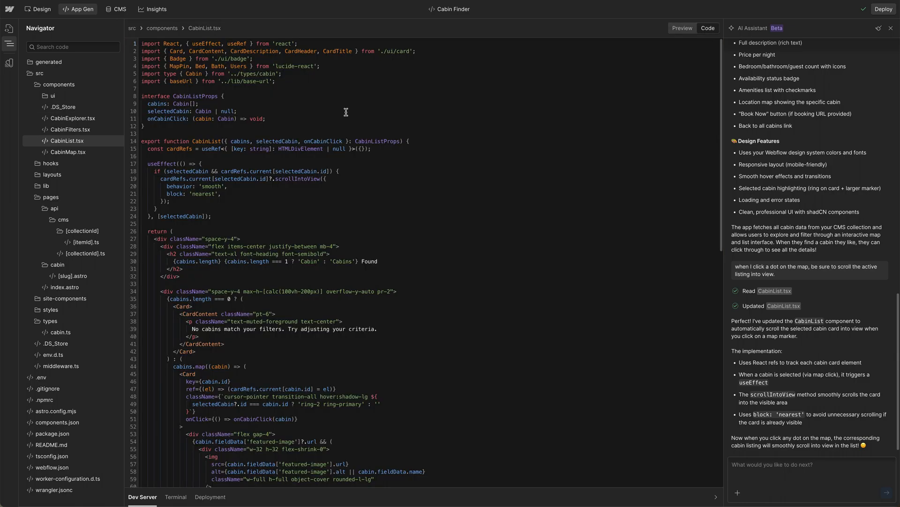
{"action": "scroll", "scroll_direction": "down", "scroll_amount": 3}
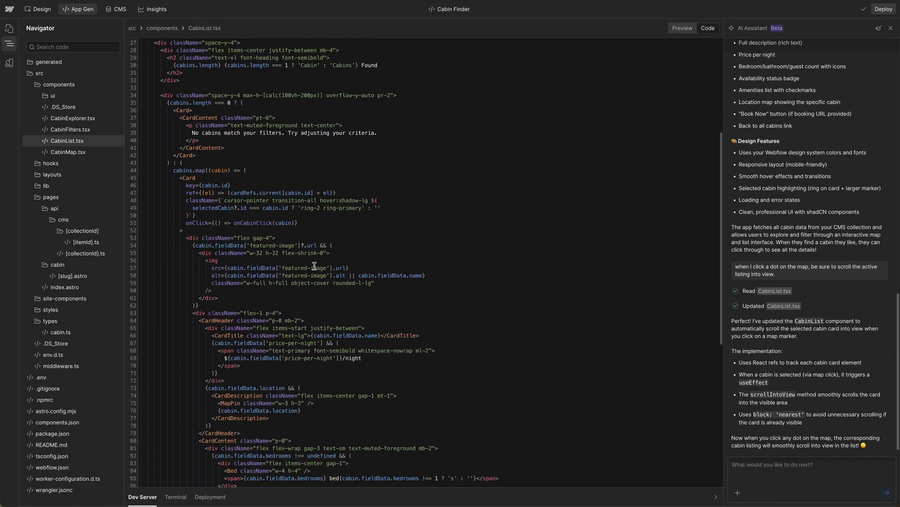
{"action": "scroll", "scroll_direction": "down", "scroll_amount": 3}
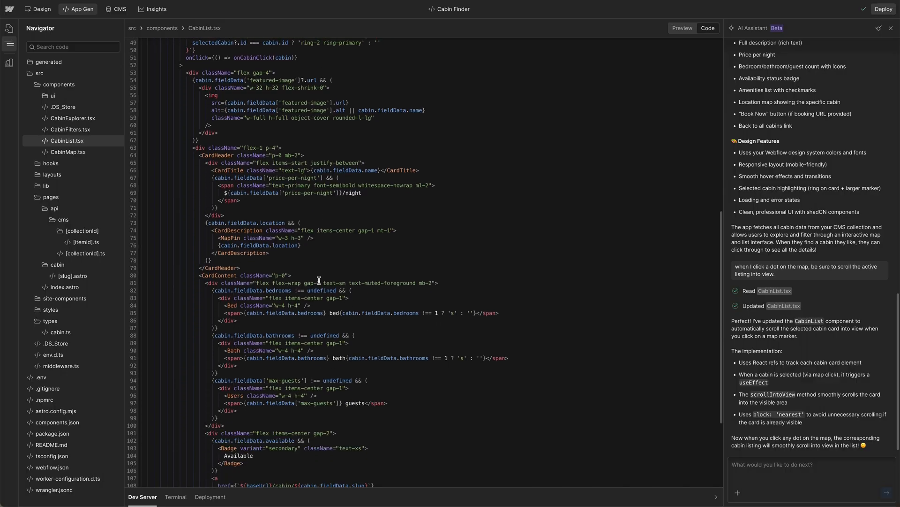
{"action": "scroll", "scroll_direction": "down", "scroll_amount": 3}
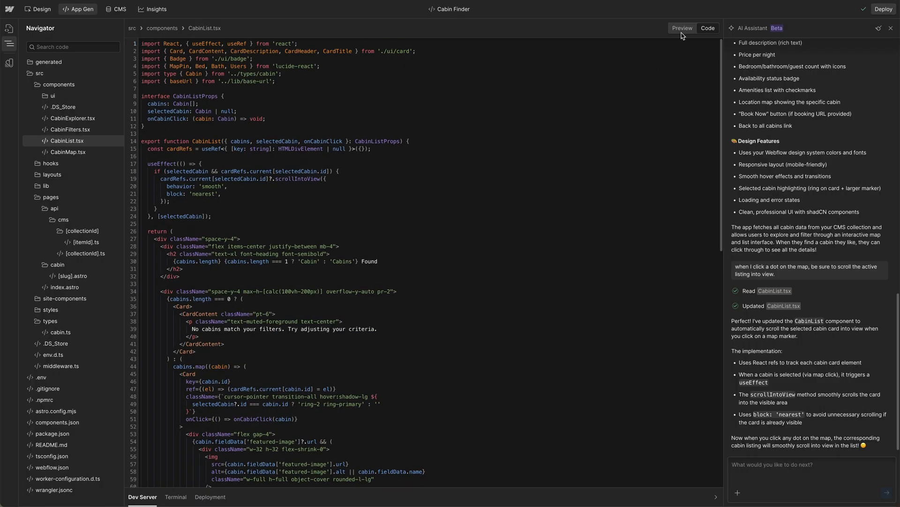
Deploy the Cabin Finder app to Webflow Cloud.
{"action": "left_click", "coordinate": [682, 27]}
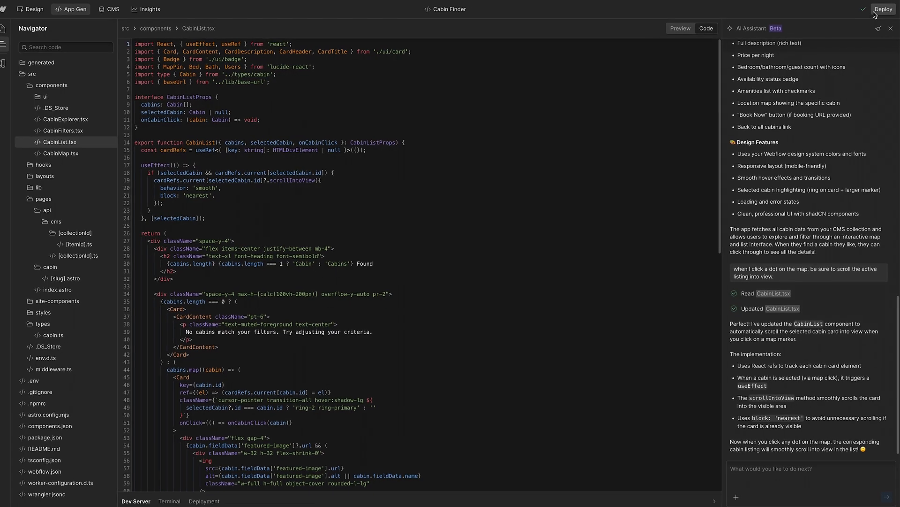
{"action": "left_click", "coordinate": [883, 9]}
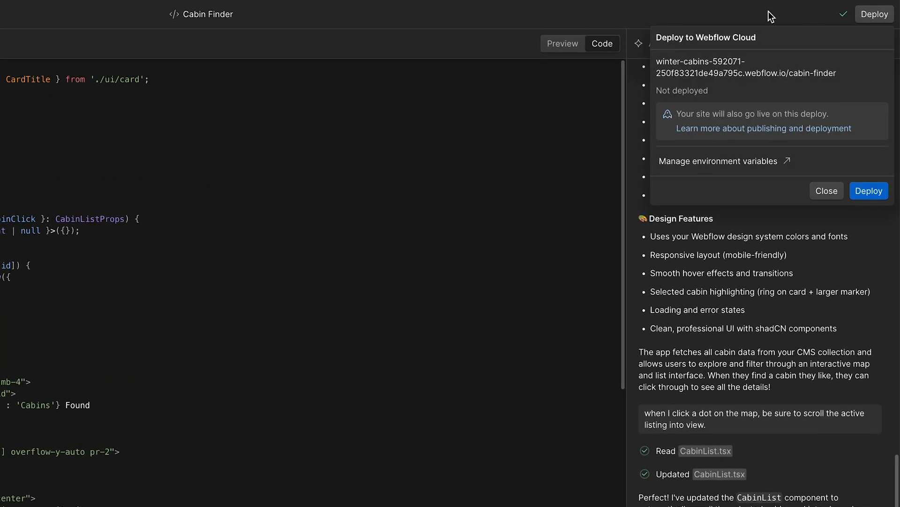
{"action": "mouse_move", "coordinate": [869, 191]}
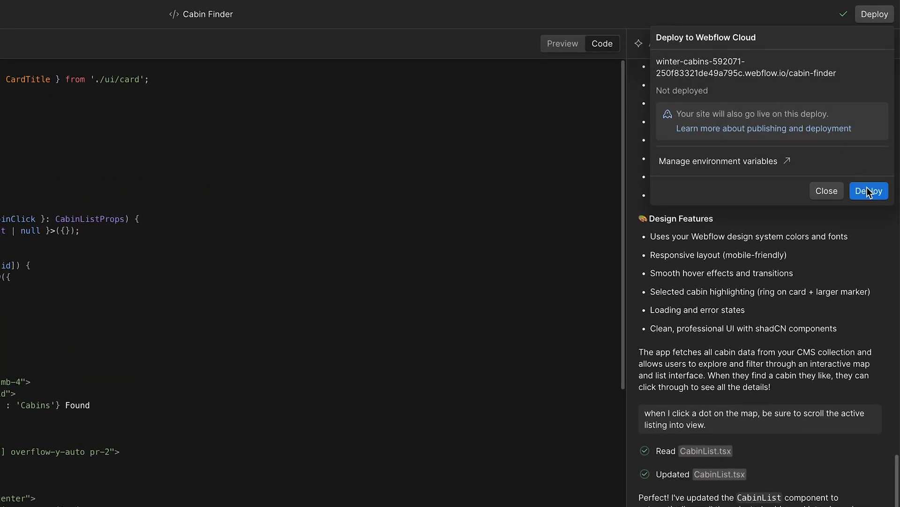
{"action": "left_click", "coordinate": [868, 191]}
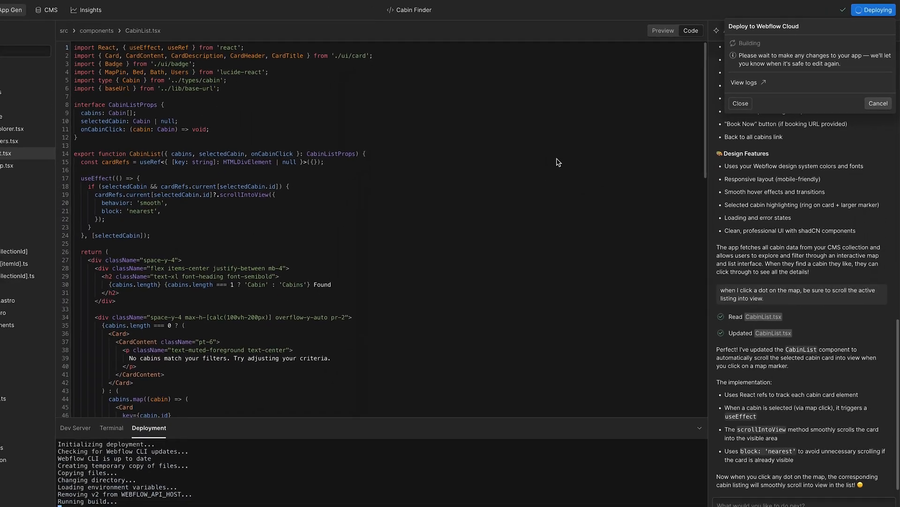
Show the site's list of apps while the deployment completes.
{"action": "left_click", "coordinate": [10, 28]}
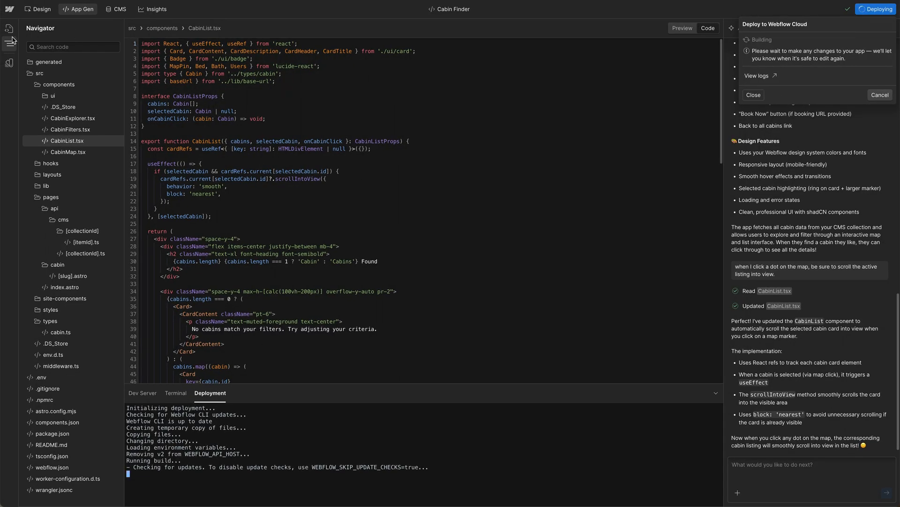
{"action": "left_click", "coordinate": [9, 28]}
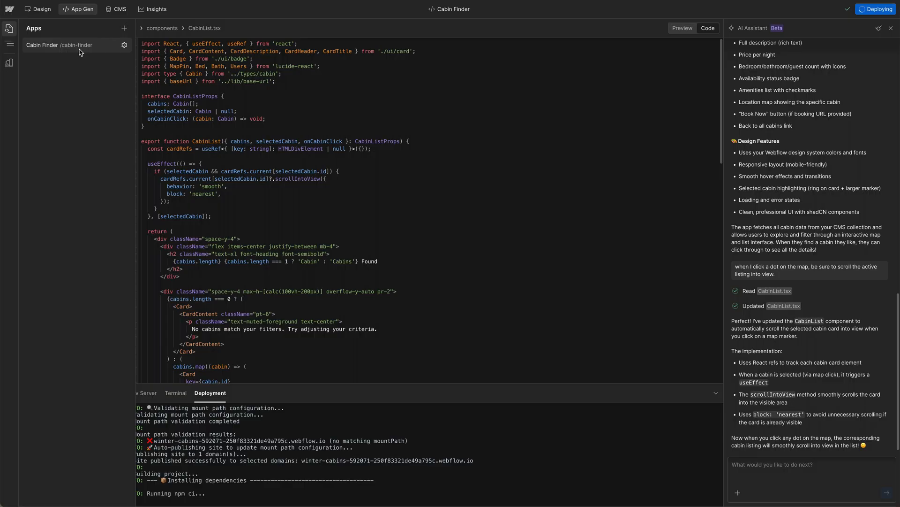
{"action": "mouse_move", "coordinate": [60, 53]}
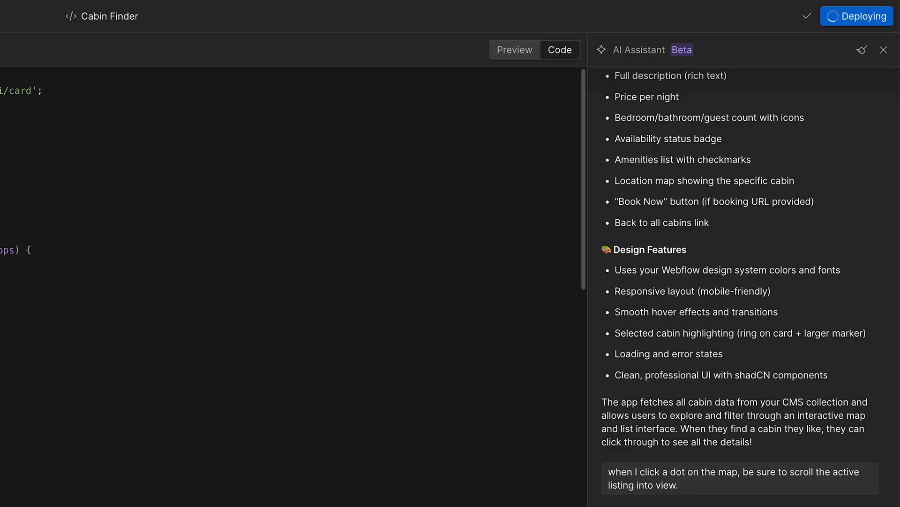
{"action": "mouse_move", "coordinate": [313, 385]}
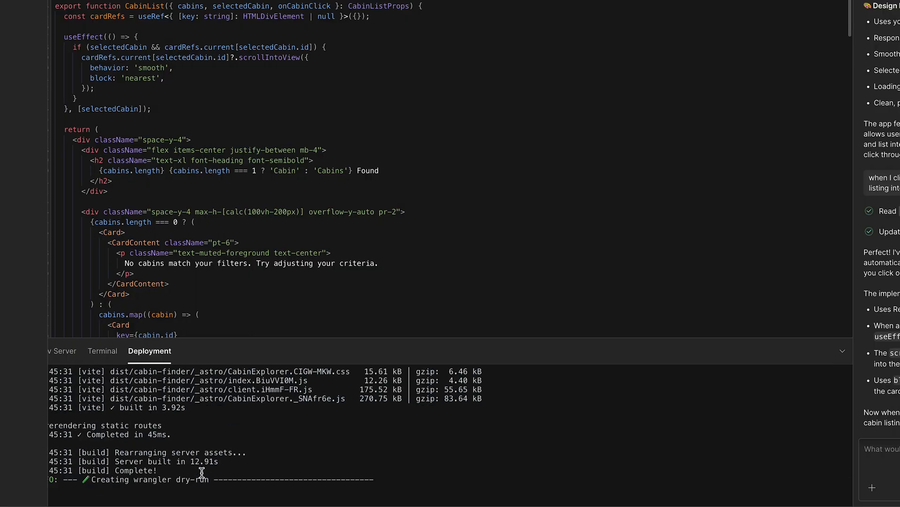
{"action": "scroll", "scroll_direction": "down", "scroll_amount": 3}
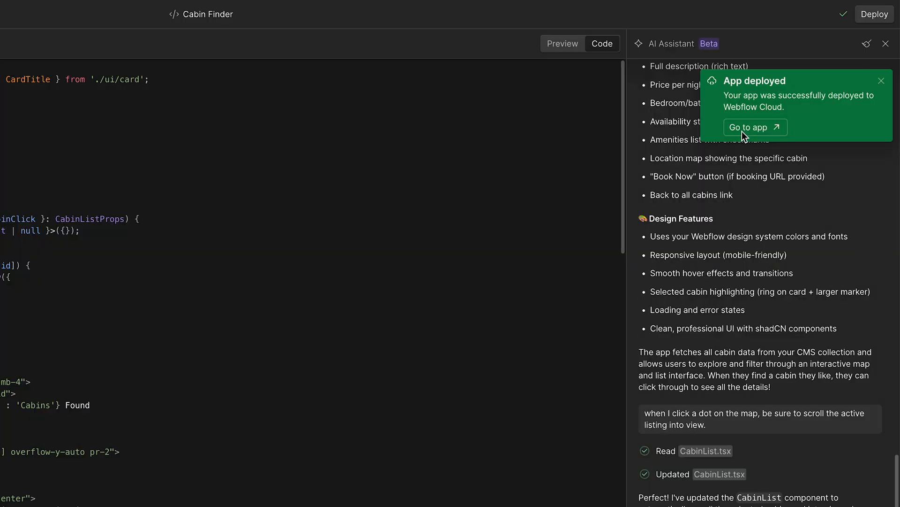
Browse the live Cabin Finder app and its cabin list in Chrome.
{"action": "left_click", "coordinate": [749, 127]}
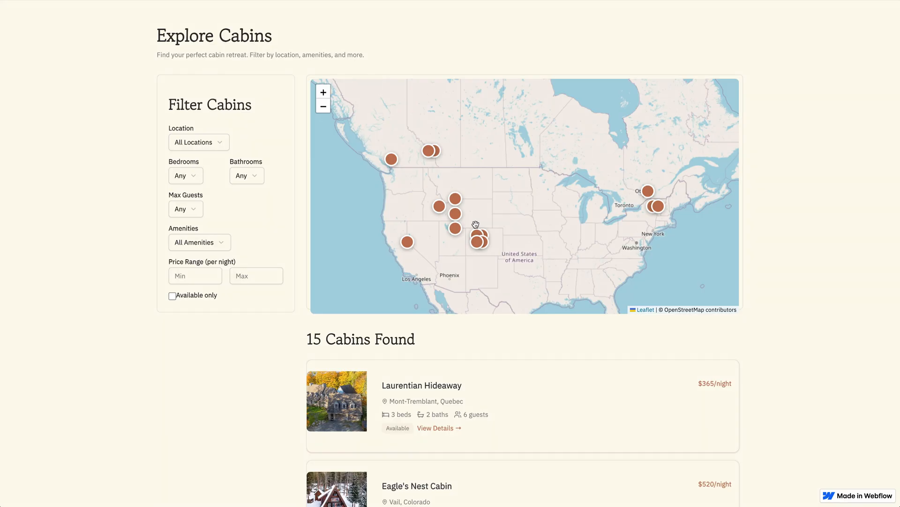
{"action": "scroll", "scroll_direction": "down", "scroll_amount": 3}
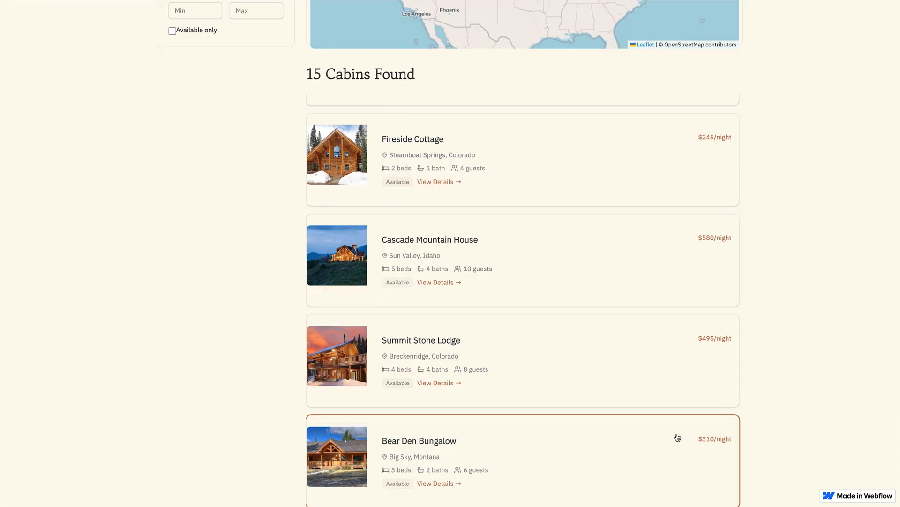
{"action": "mouse_move", "coordinate": [814, 408]}
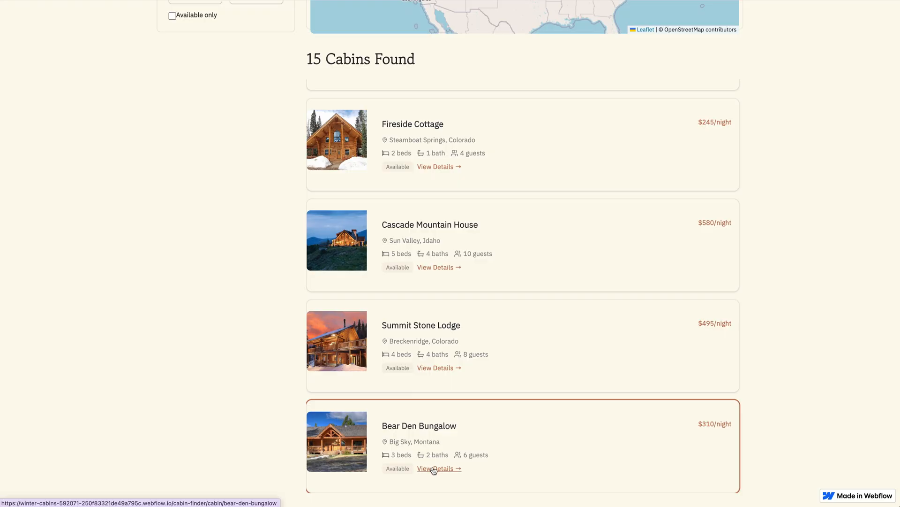
View the Bear Den Bungalow details: $310 per night, 3 bedrooms, amenities and location.
{"action": "left_click", "coordinate": [435, 468]}
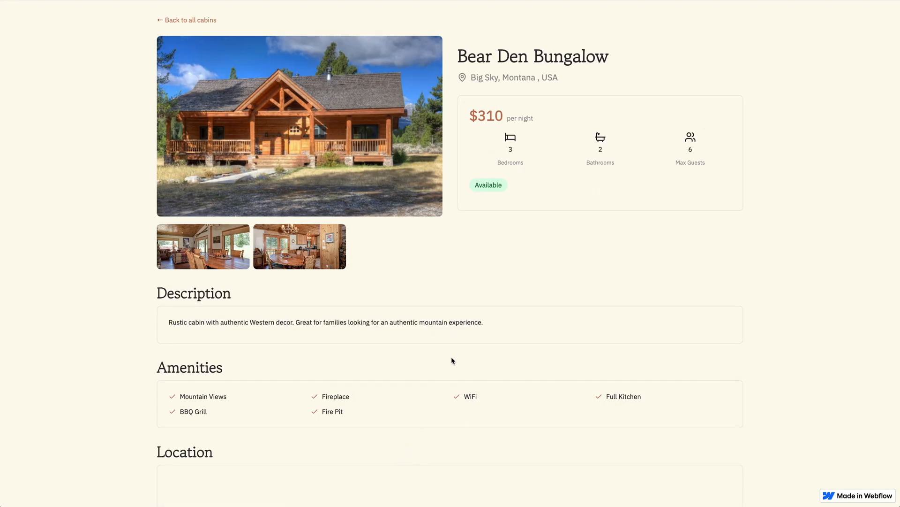
{"action": "left_click", "coordinate": [209, 13]}
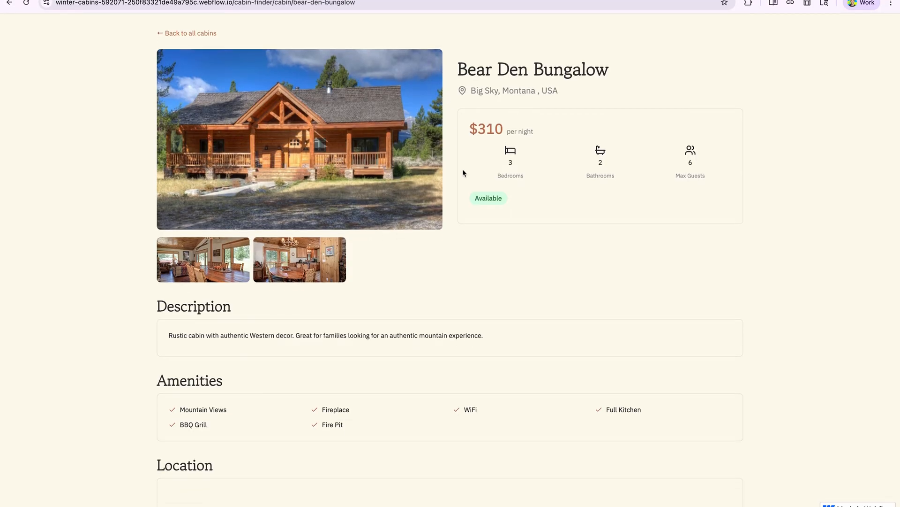
{"action": "scroll", "scroll_direction": "up", "scroll_amount": 3}
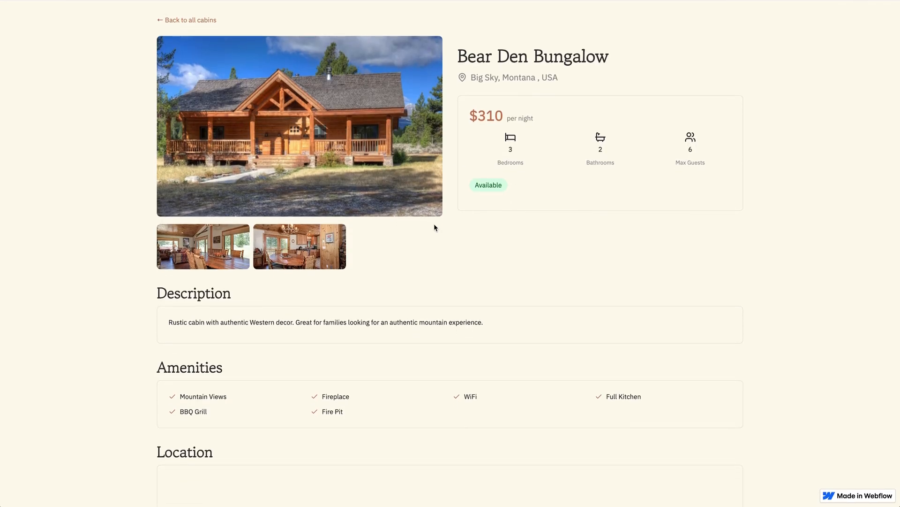
{"action": "mouse_move", "coordinate": [344, 226]}
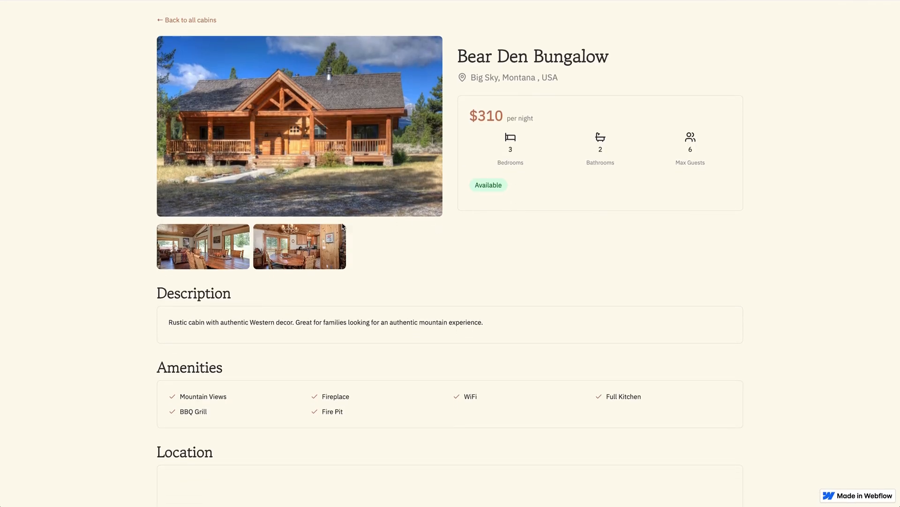
{"action": "scroll", "scroll_direction": "down", "scroll_amount": 3}
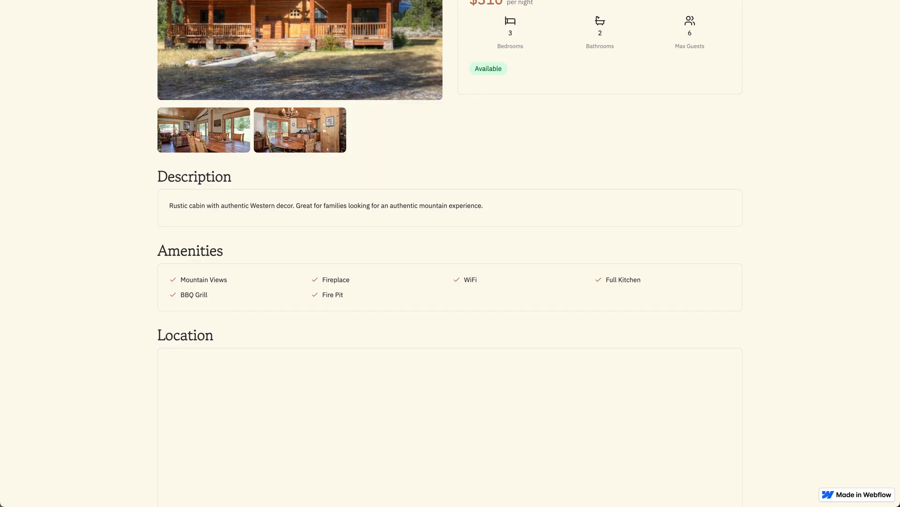
{"action": "scroll", "scroll_direction": "up", "scroll_amount": 3}
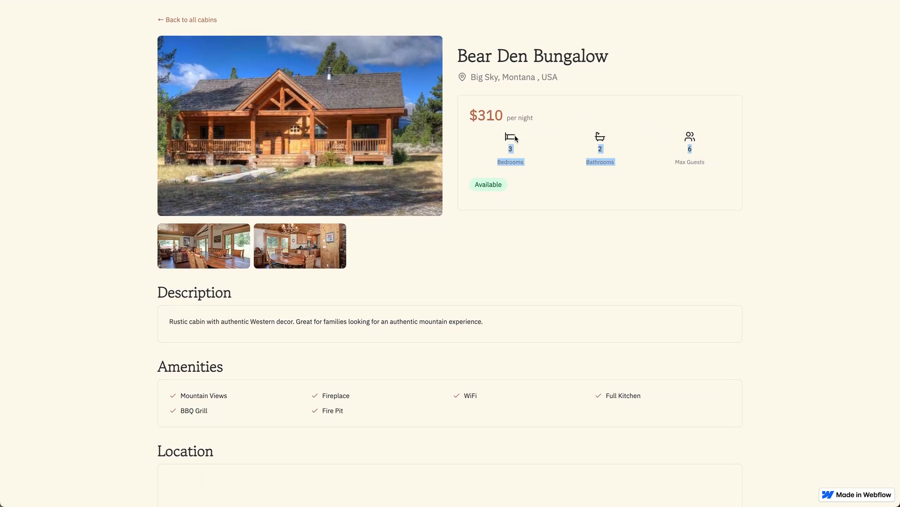
{"action": "mouse_move", "coordinate": [561, 167]}
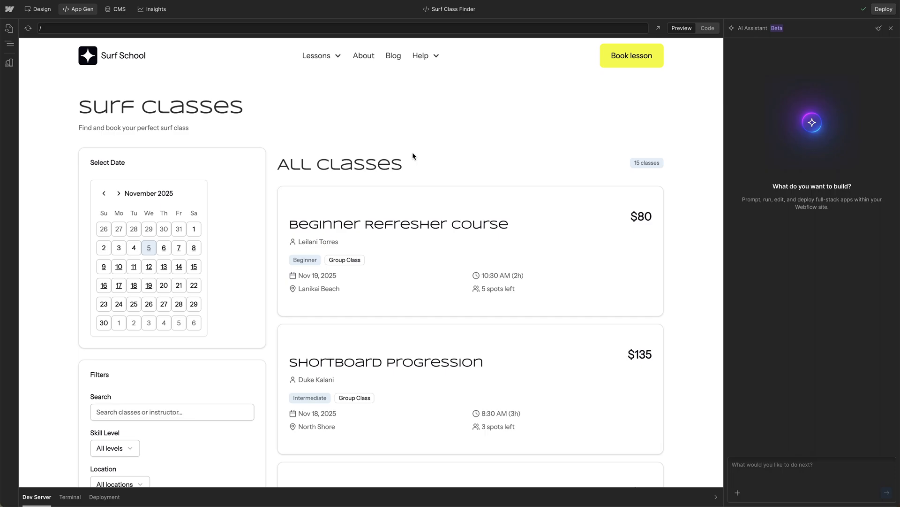
{"action": "mouse_move", "coordinate": [163, 247]}
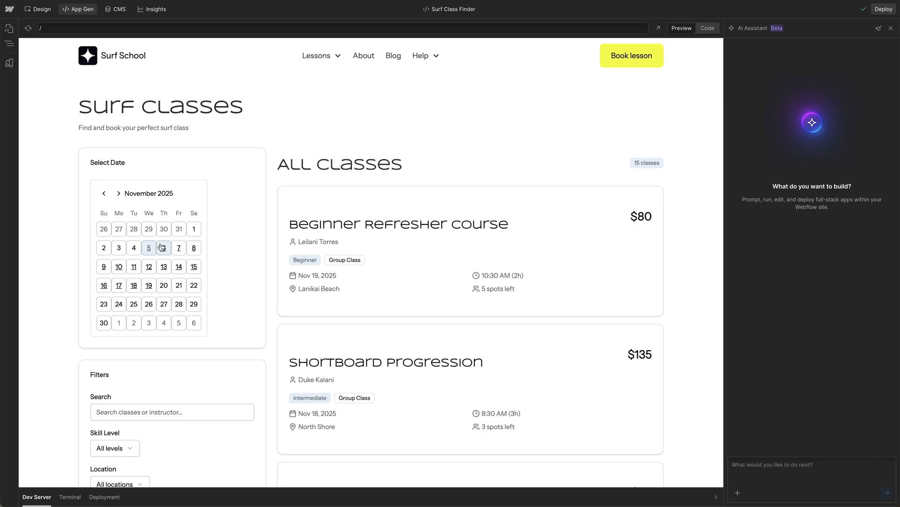
Filter the Surf Class Finder to November 7, 8, then 9, 2025, and show the site's CMS collections.
{"action": "left_click", "coordinate": [178, 248]}
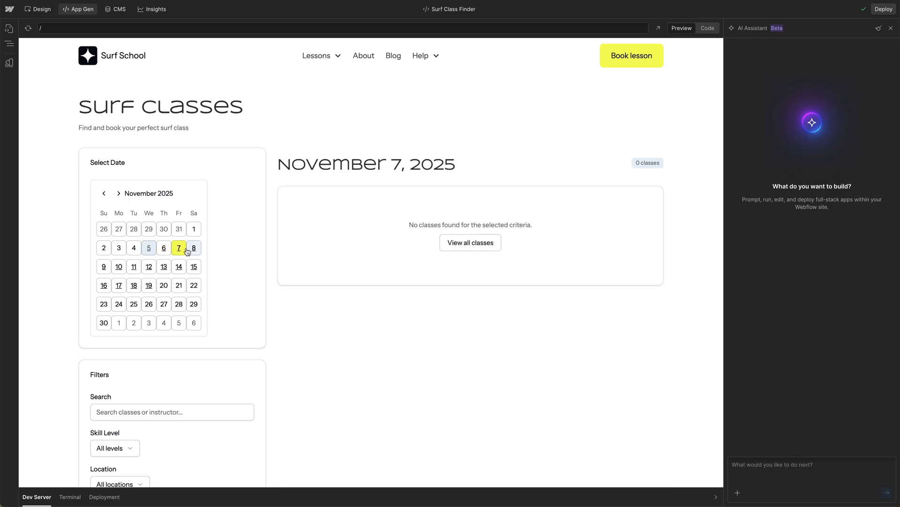
{"action": "mouse_move", "coordinate": [185, 260]}
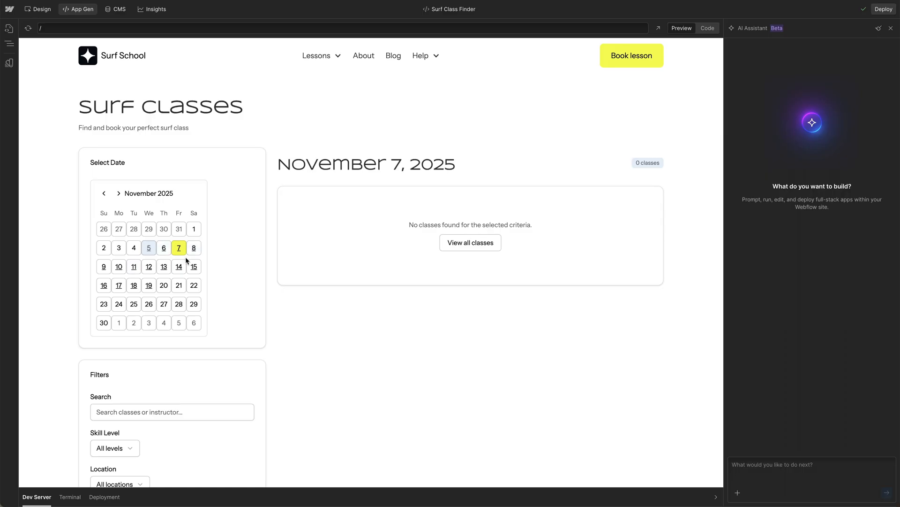
{"action": "left_click", "coordinate": [193, 247]}
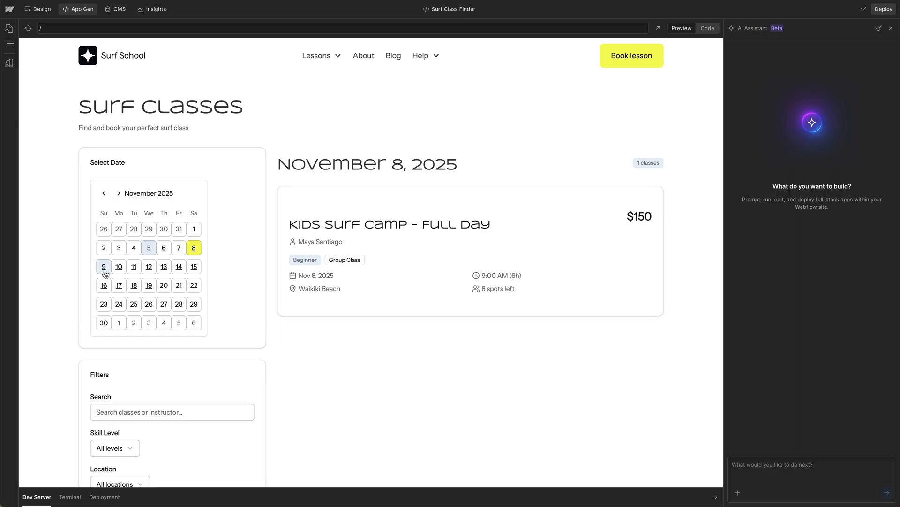
{"action": "left_click", "coordinate": [103, 265]}
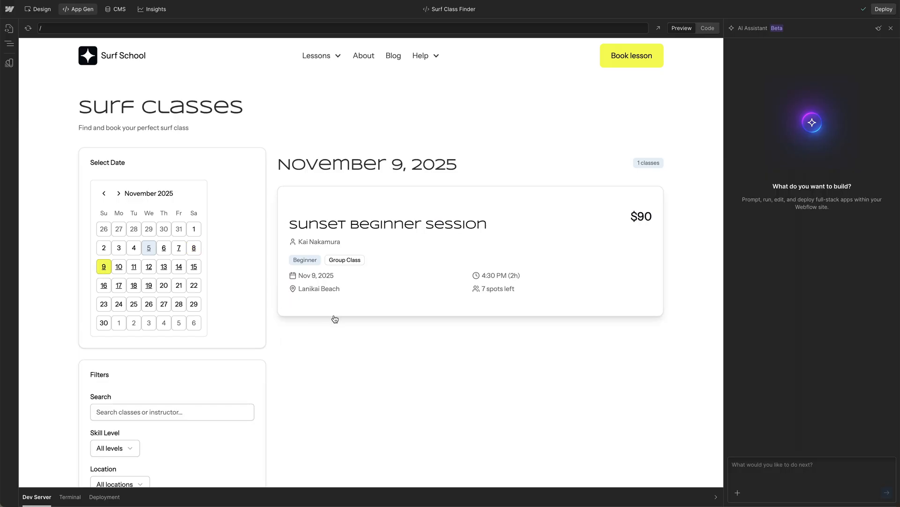
{"action": "mouse_move", "coordinate": [252, 189]}
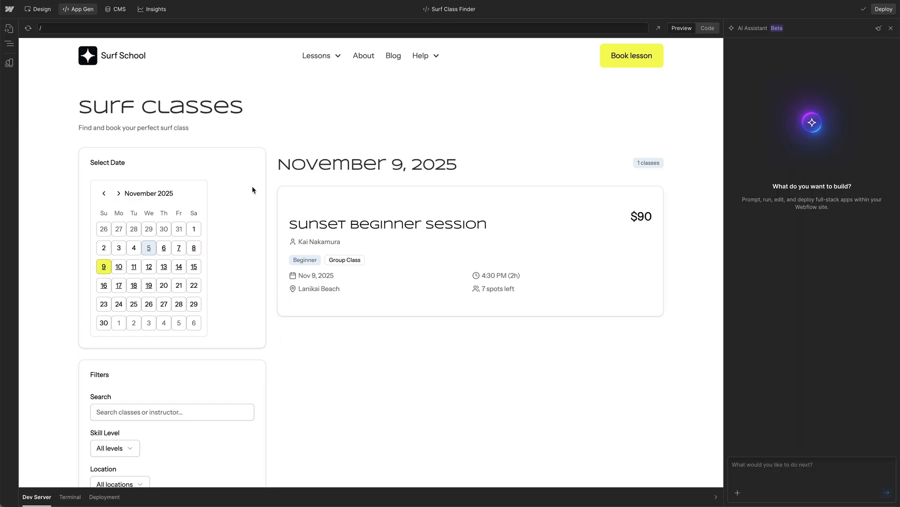
{"action": "mouse_move", "coordinate": [62, 84]}
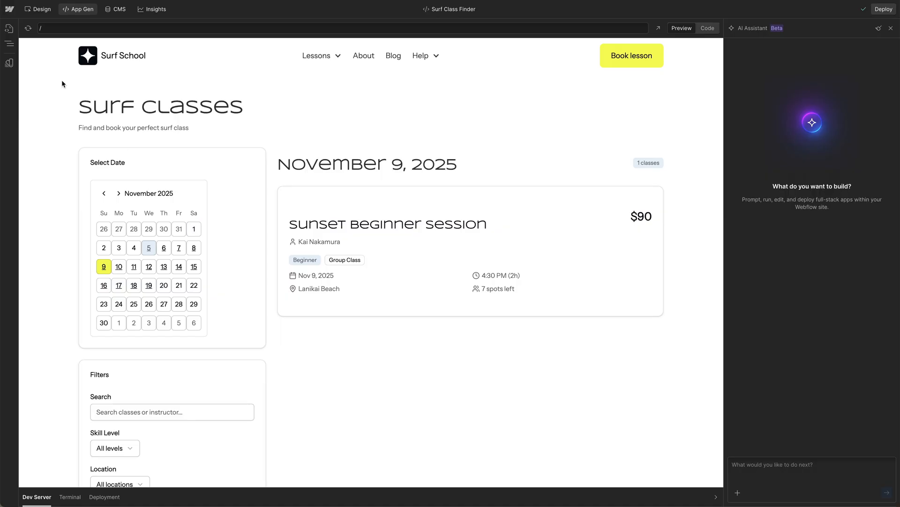
{"action": "left_click", "coordinate": [114, 9]}
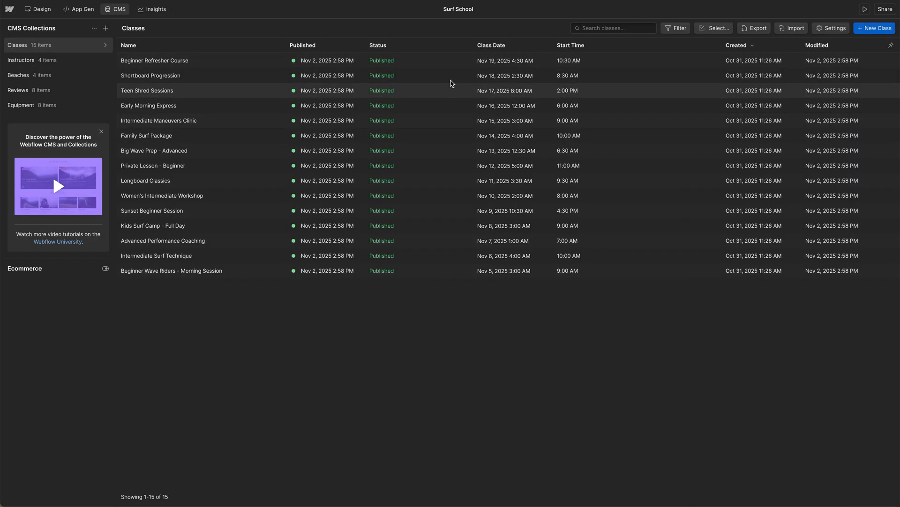
{"action": "mouse_move", "coordinate": [500, 255]}
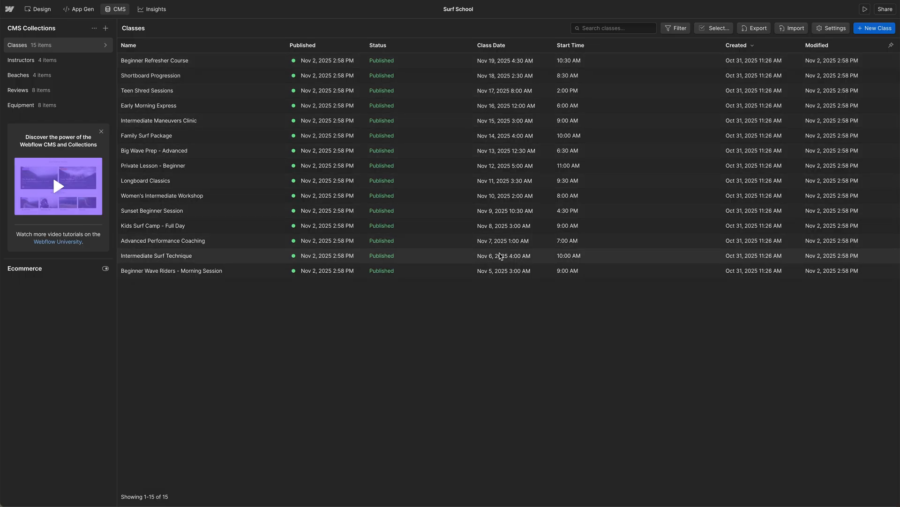
Show the Surf School's Classes collection with its 15 published classes, dates and start times.
{"action": "left_click", "coordinate": [78, 9]}
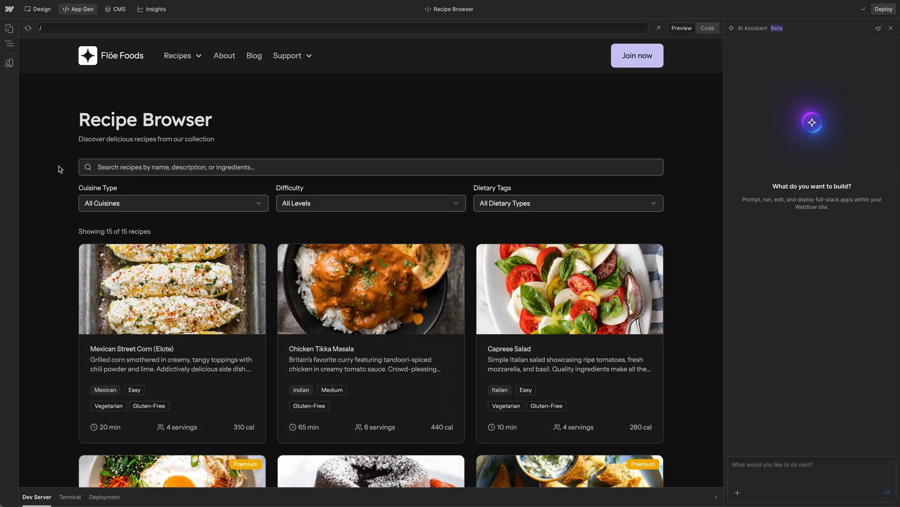
{"action": "mouse_move", "coordinate": [92, 176]}
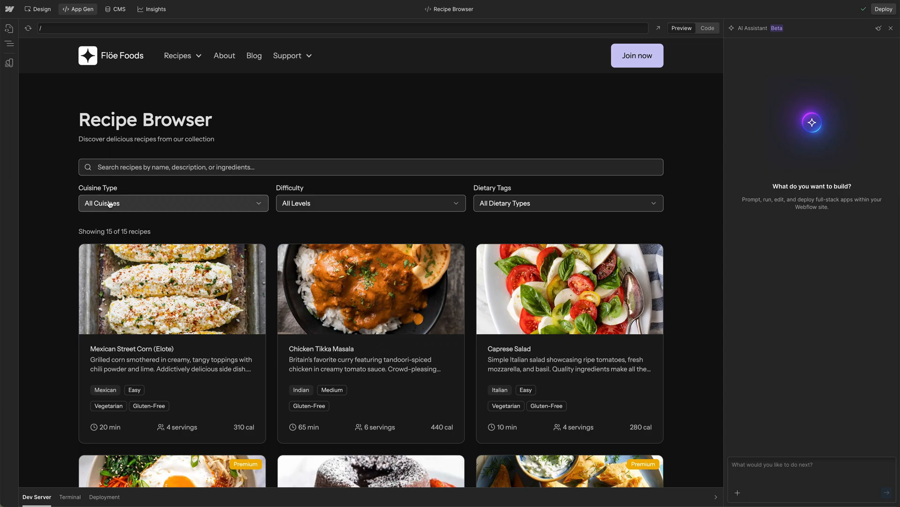
View the Vietnamese Pho recipe detail page and read through its full content.
{"action": "left_click", "coordinate": [173, 203]}
{"action": "type", "text": "recipes/vietnamese-pho"}
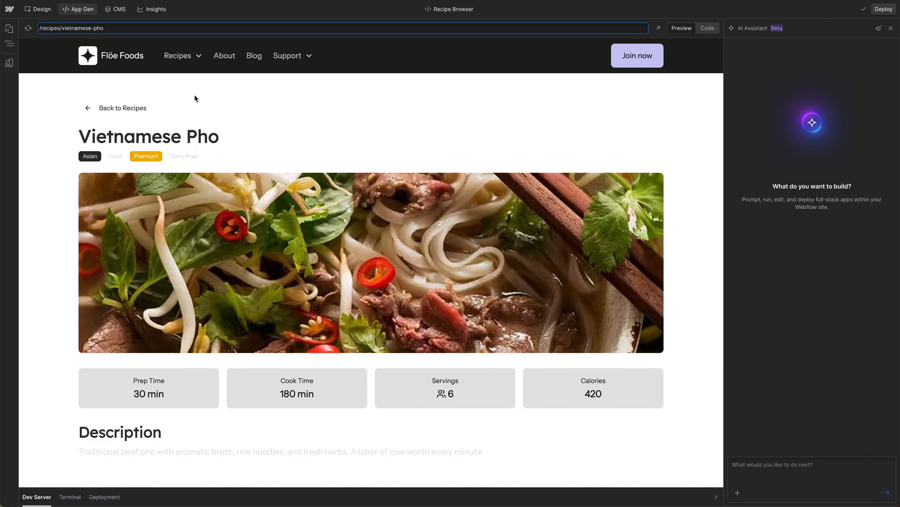
{"action": "scroll", "scroll_direction": "down", "scroll_amount": 3}
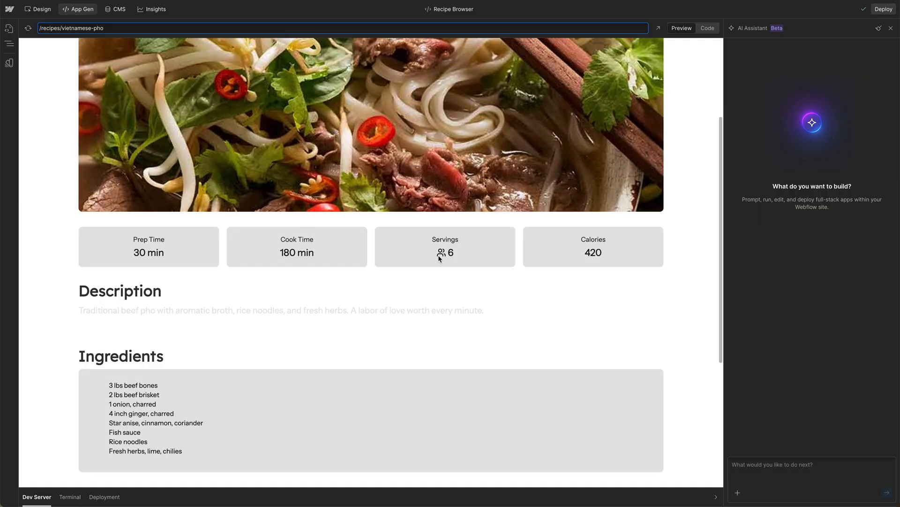
{"action": "scroll", "scroll_direction": "down", "scroll_amount": 3}
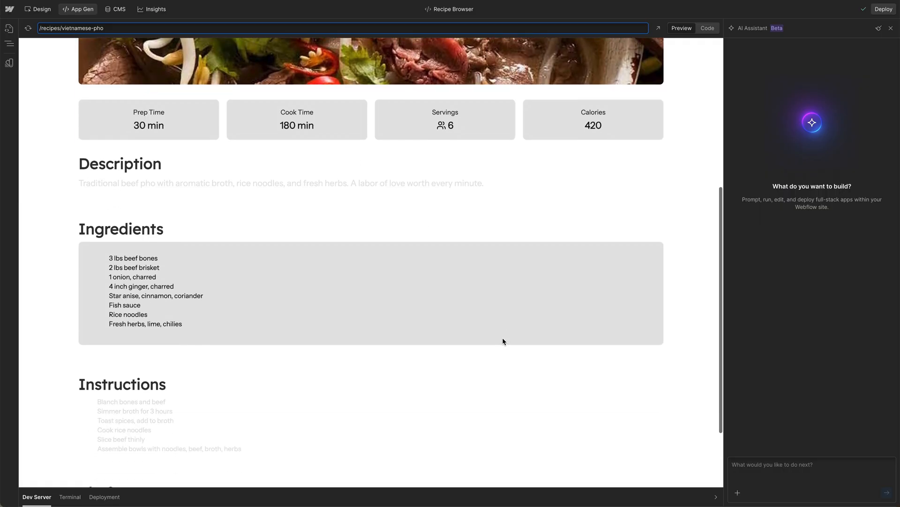
{"action": "scroll", "scroll_direction": "down", "scroll_amount": 3}
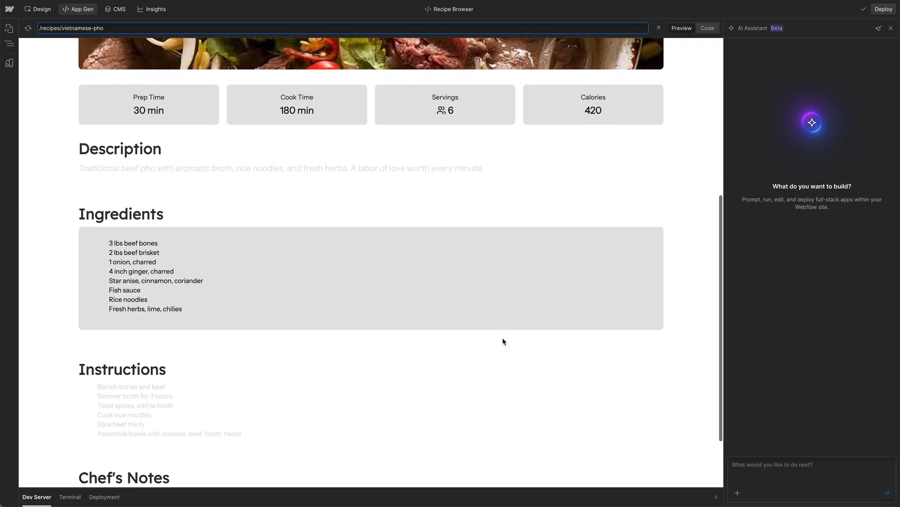
{"action": "scroll", "scroll_direction": "down", "scroll_amount": 3}
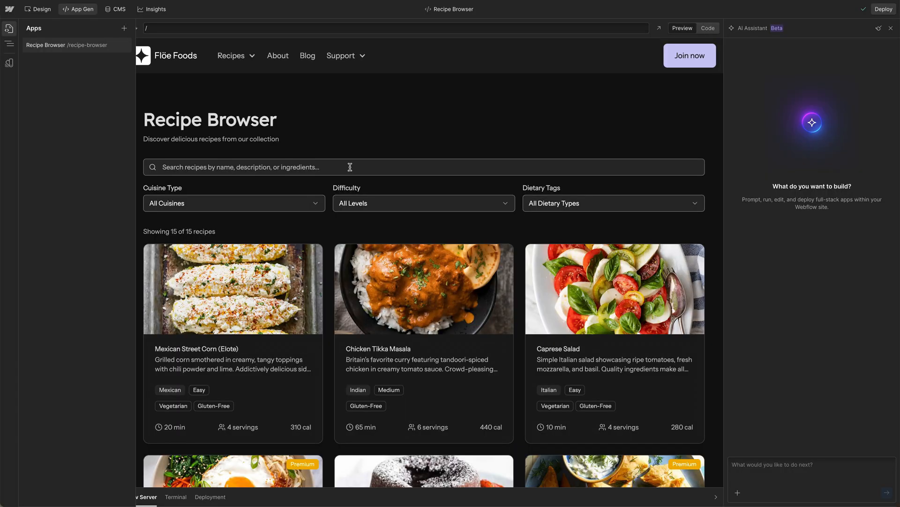
Filter recipes to Dairy-Free (3 results), then reset to All Dietary Types showing all 15.
{"action": "left_click", "coordinate": [424, 203]}
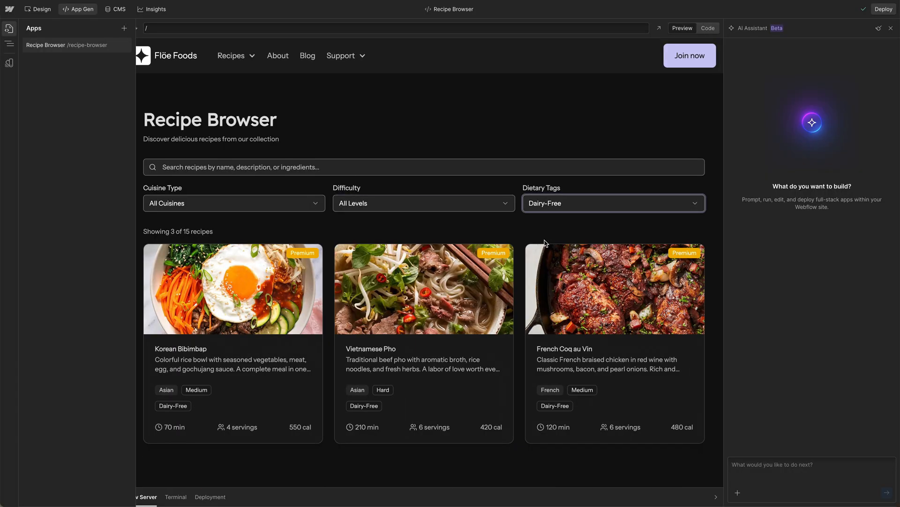
{"action": "left_click", "coordinate": [612, 203]}
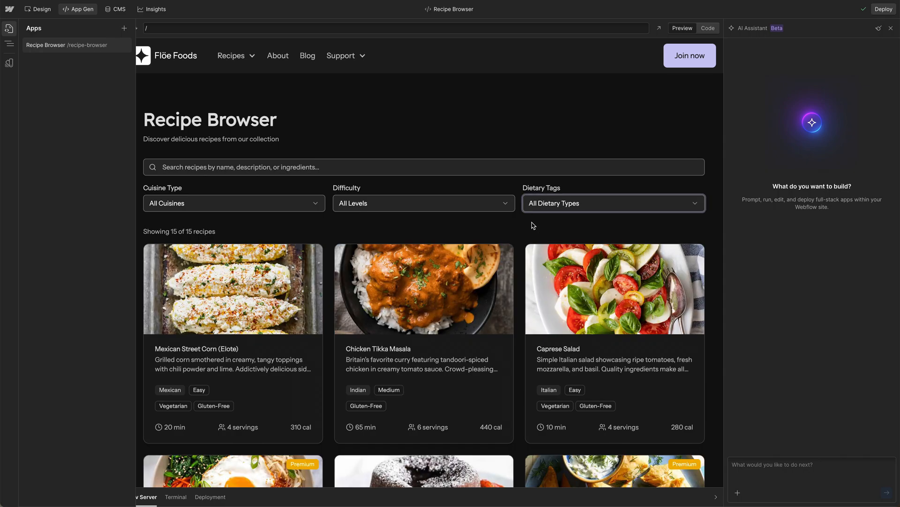